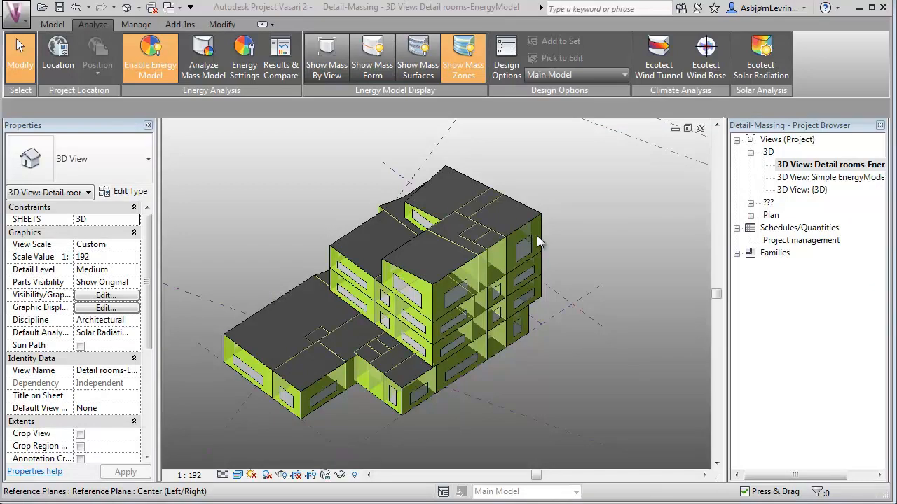
pyautogui.moveTo(474, 243)
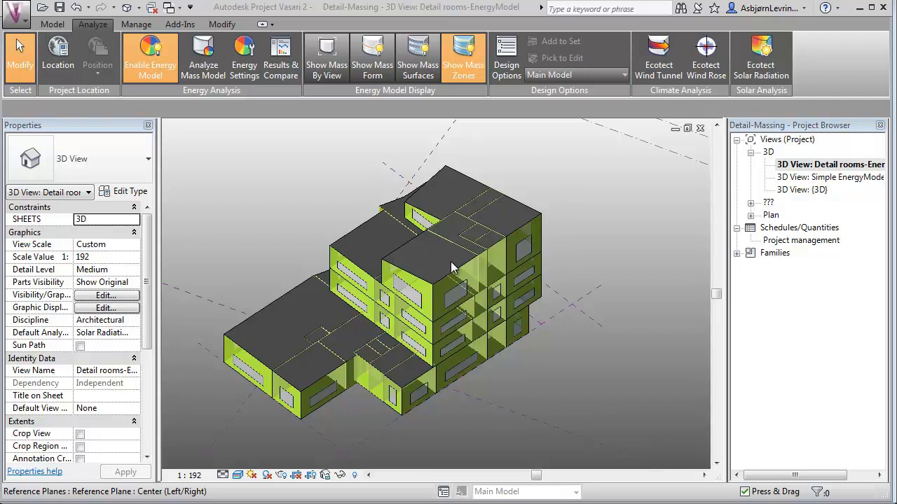
pyautogui.moveTo(443, 258)
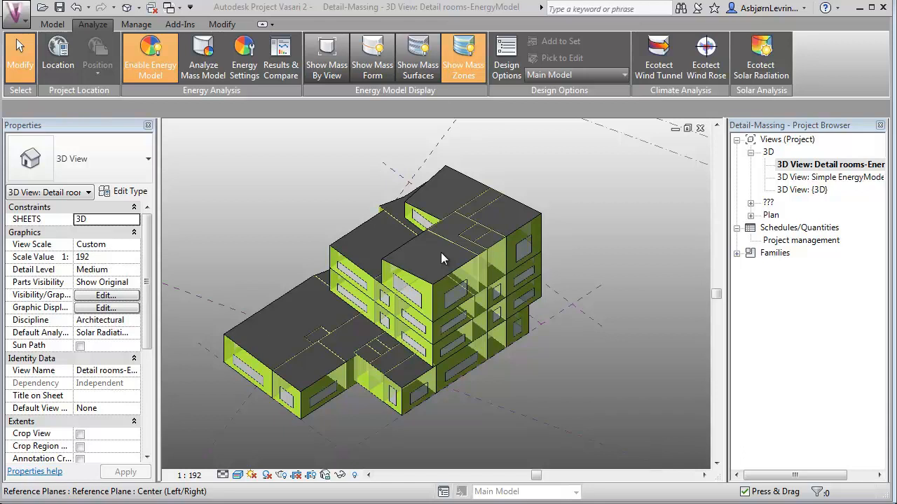
pyautogui.moveTo(396, 276)
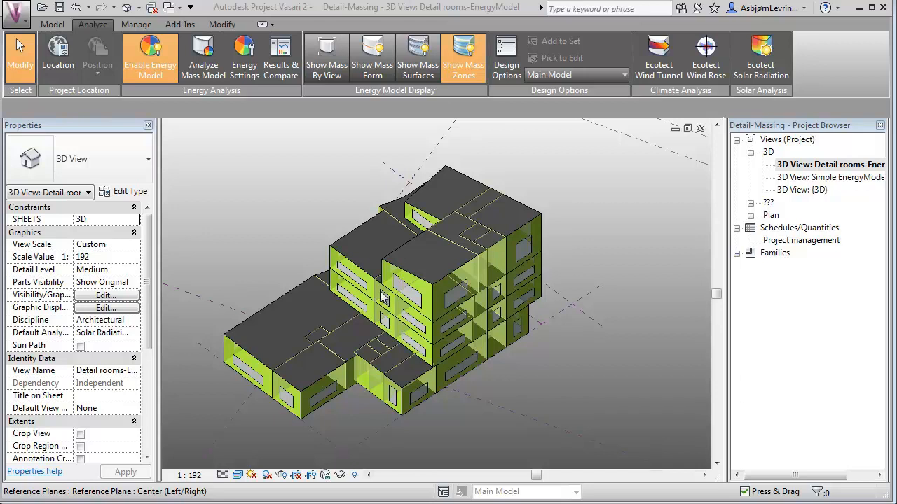
pyautogui.moveTo(443, 305)
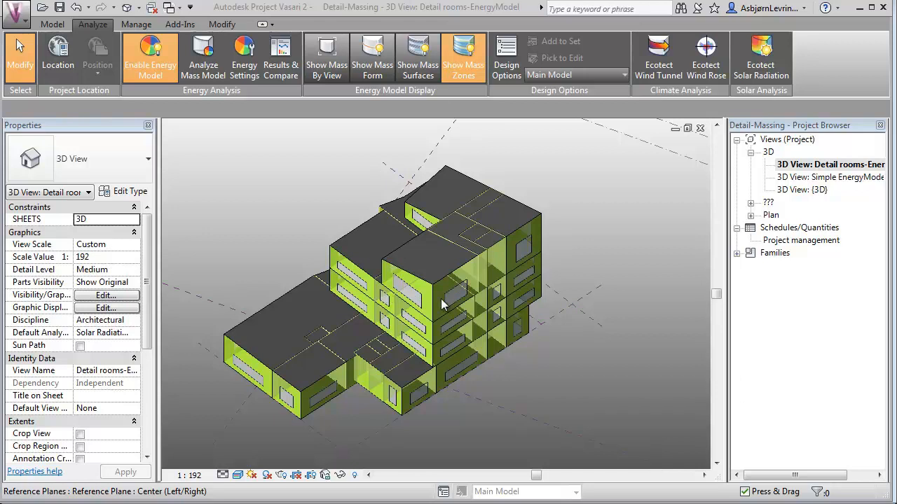
pyautogui.moveTo(453, 293)
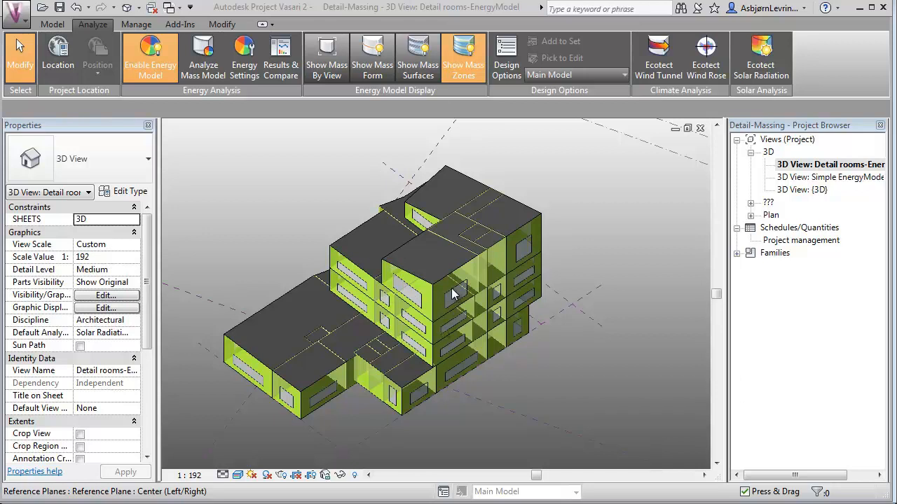
pyautogui.moveTo(20, 39)
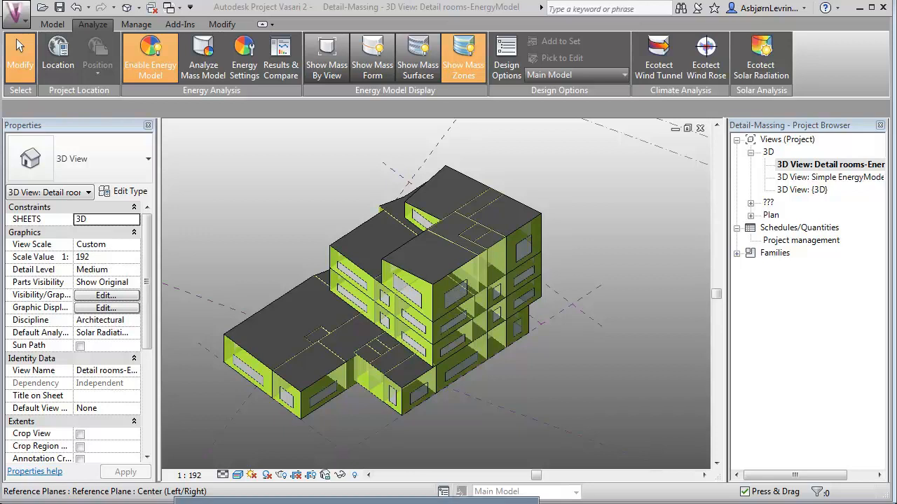
# - Open the stored energy analysis report and scroll to the monthly heating and cooling load charts
pyautogui.click(281, 56)
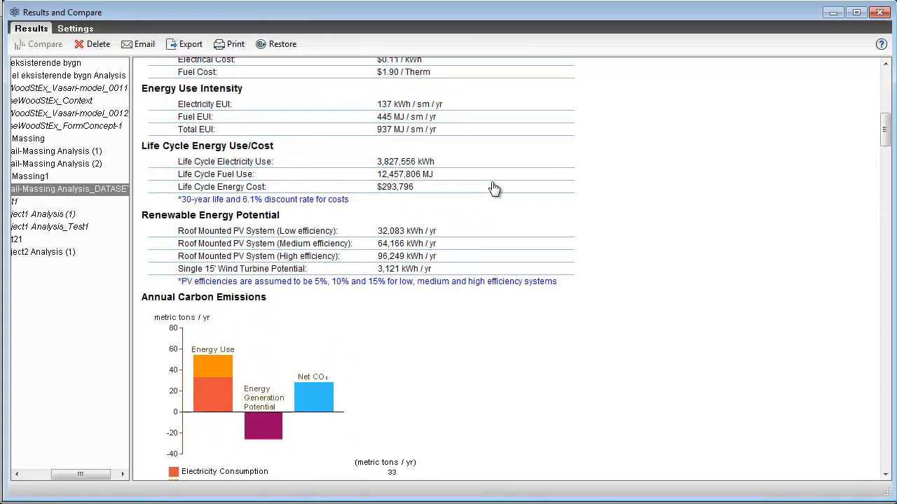
pyautogui.scroll(-3)
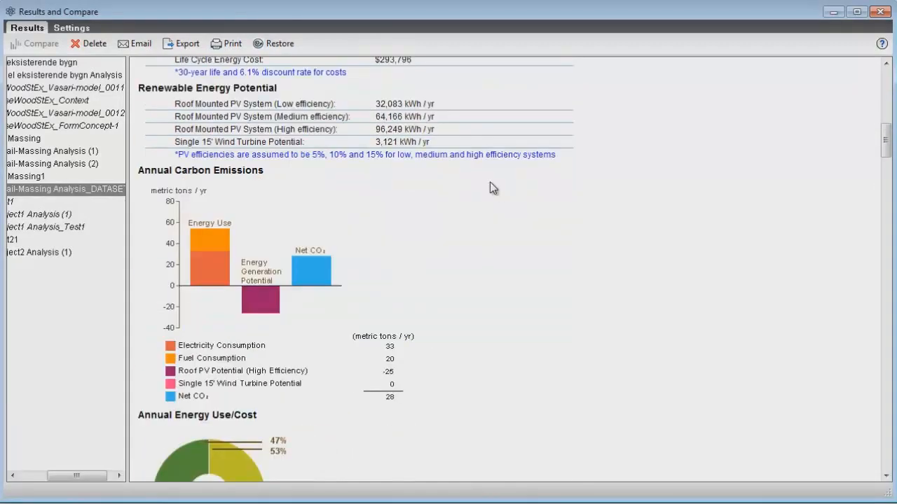
pyautogui.scroll(-3)
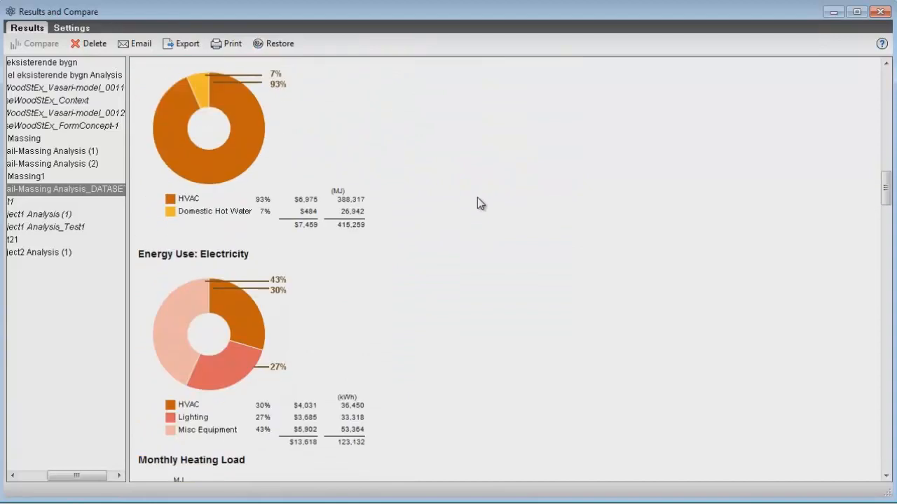
pyautogui.scroll(-3)
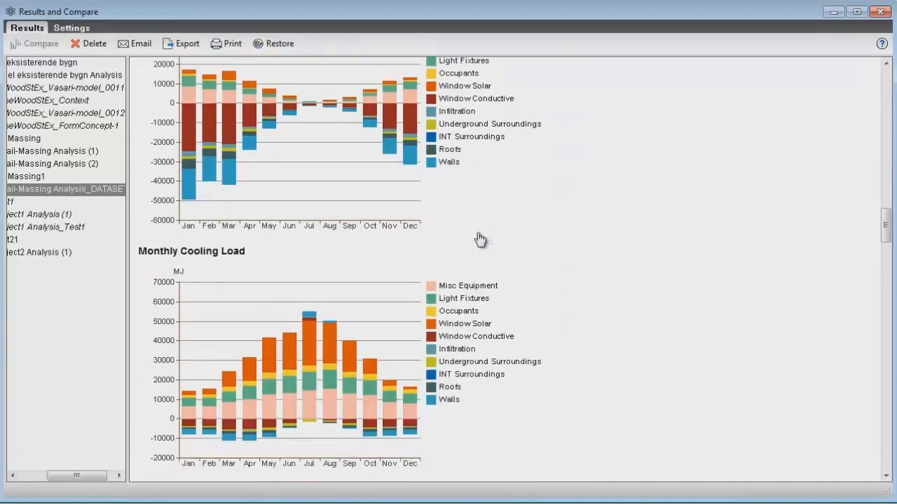
pyautogui.scroll(3)
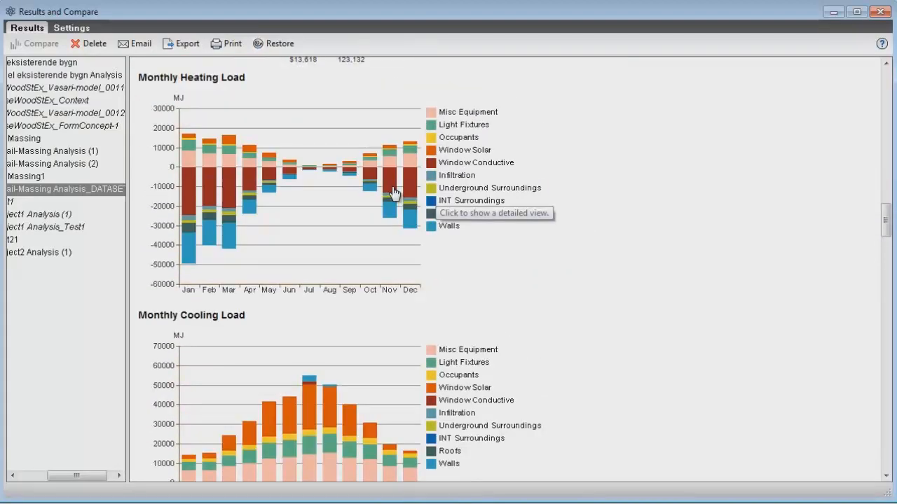
pyautogui.scroll(-3)
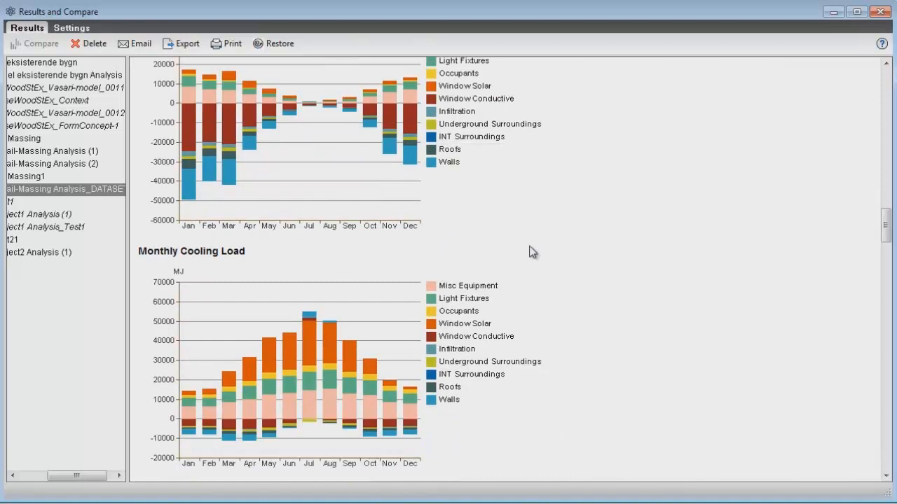
pyautogui.moveTo(349, 249)
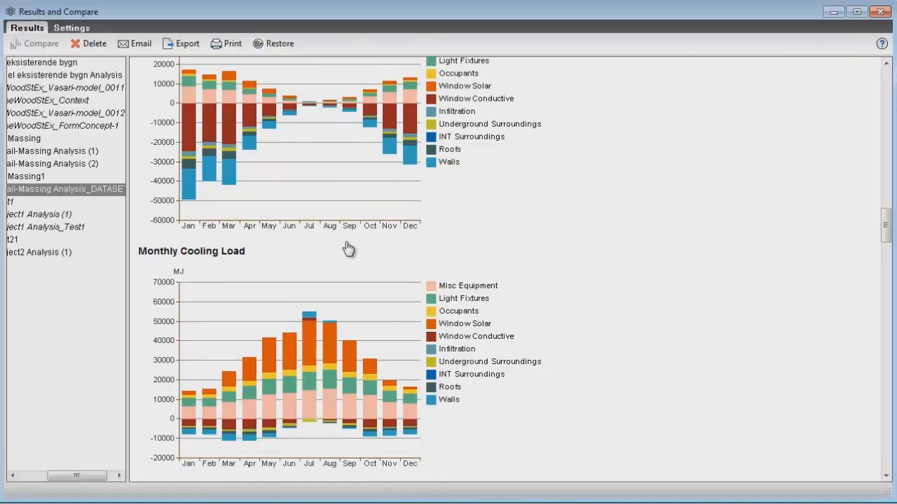
pyautogui.moveTo(445, 233)
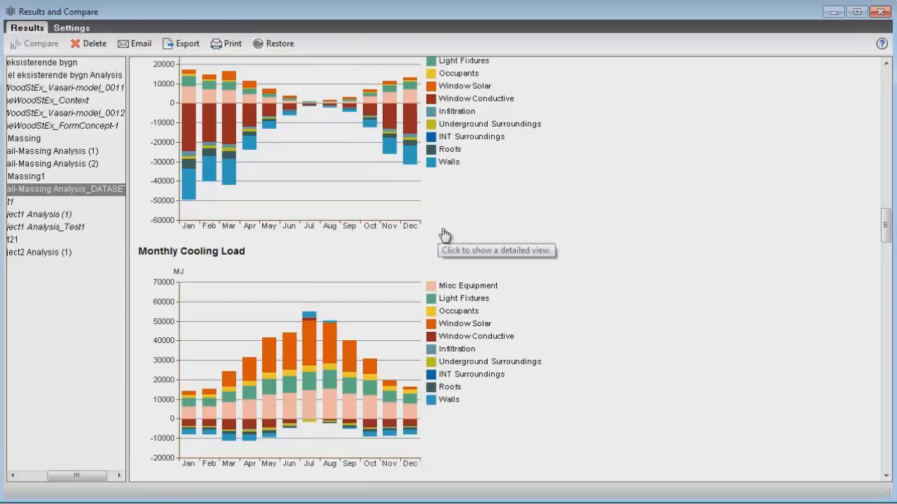
pyautogui.moveTo(374, 361)
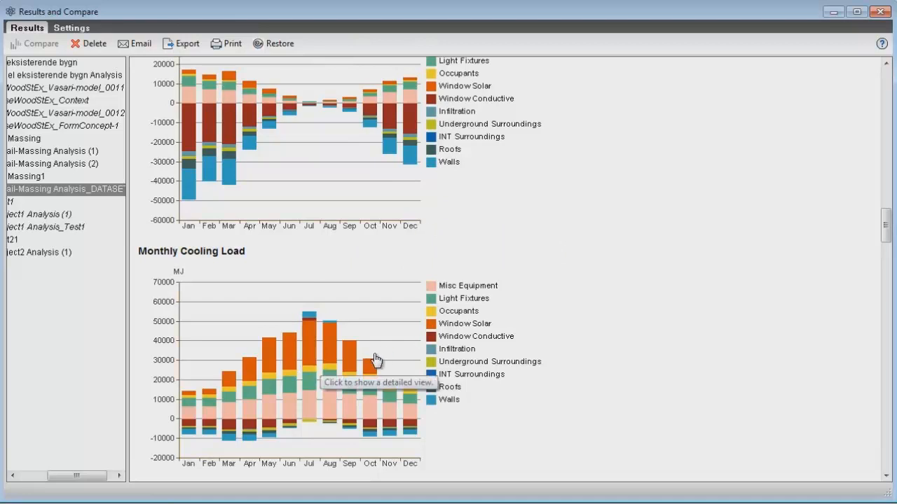
pyautogui.moveTo(359, 360)
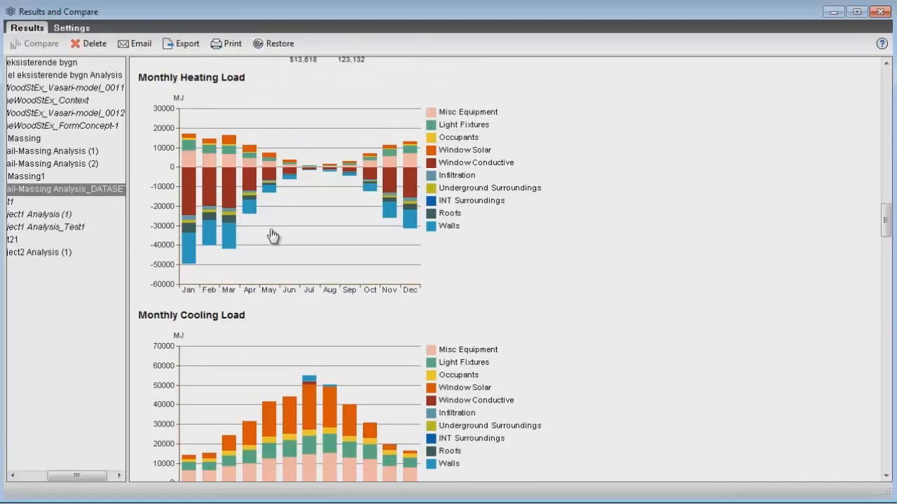
pyautogui.moveTo(426, 218)
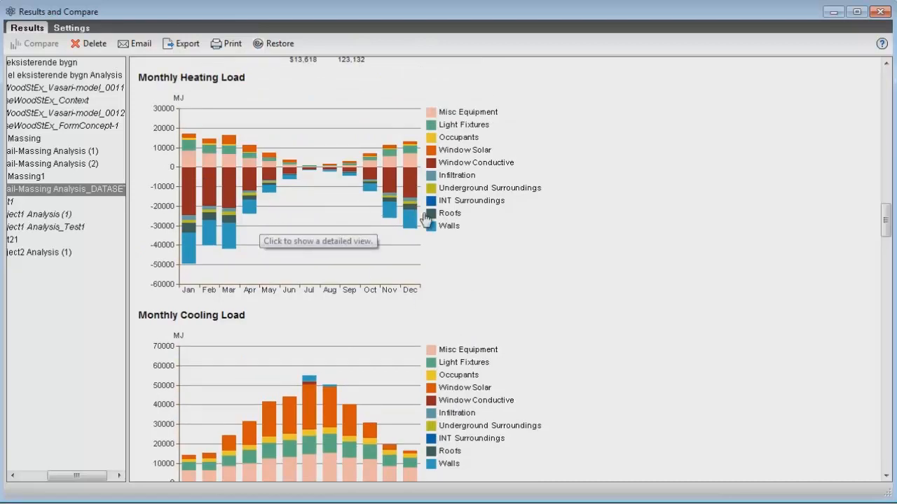
pyautogui.scroll(3)
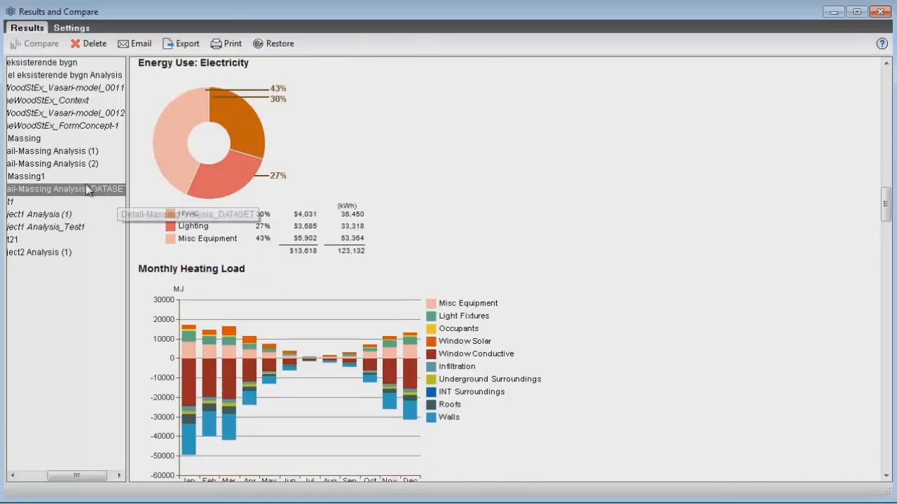
pyautogui.scroll(-3)
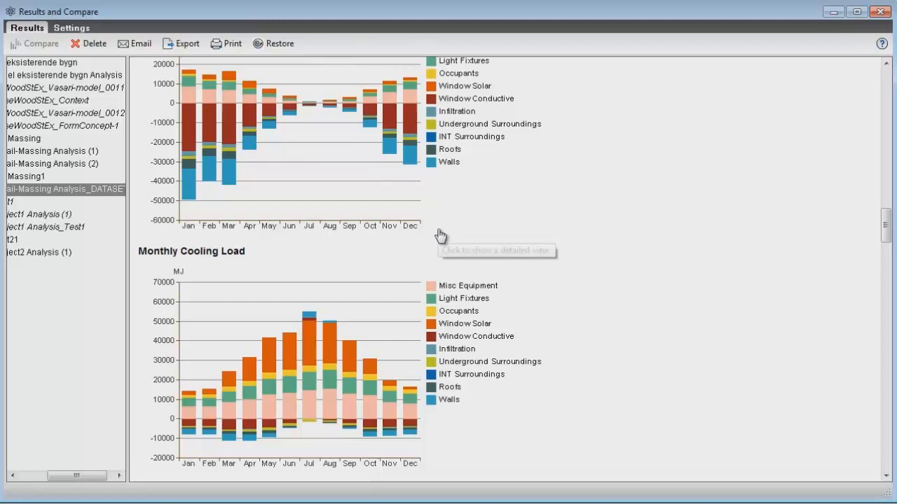
pyautogui.moveTo(210, 431)
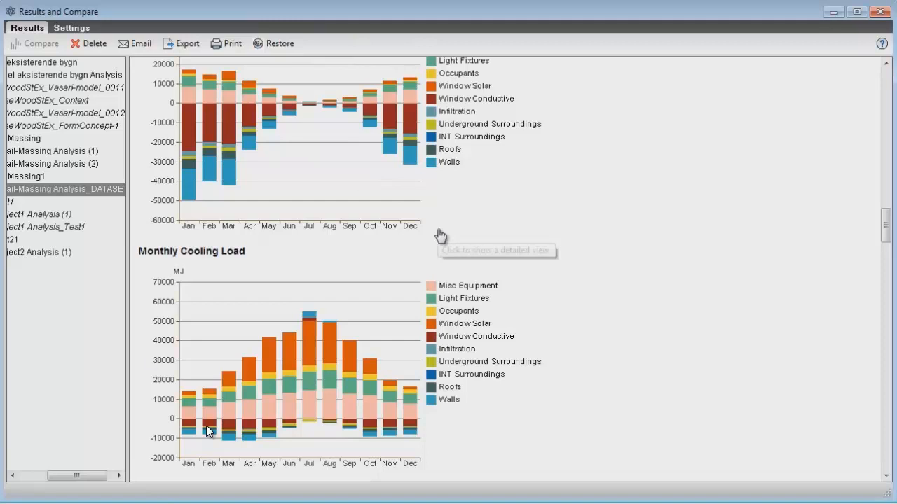
pyautogui.moveTo(480, 336)
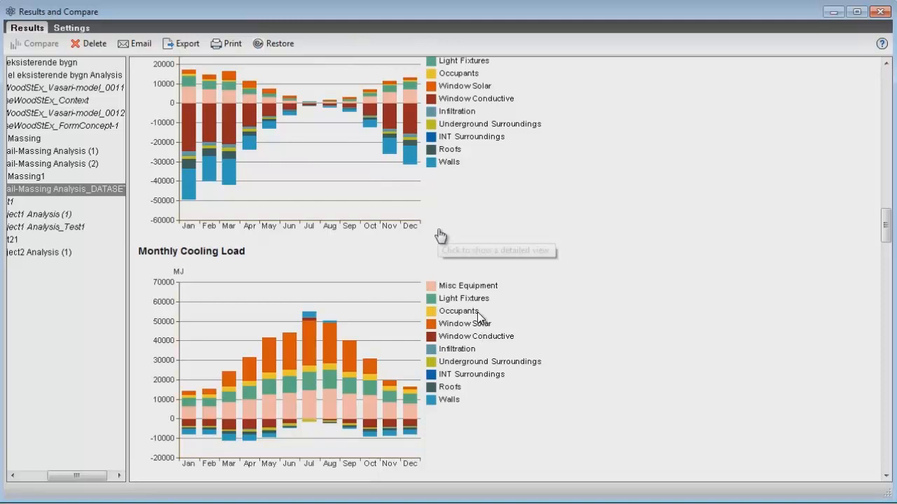
pyautogui.scroll(3)
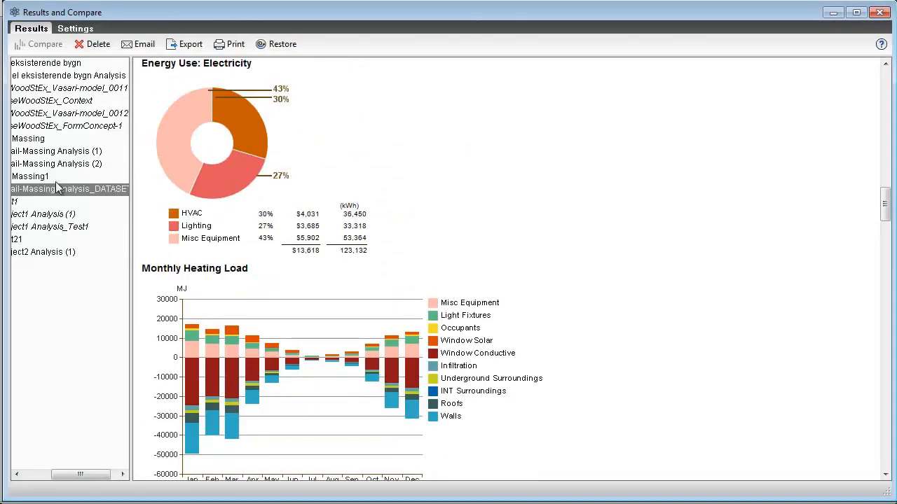
pyautogui.moveTo(514, 299)
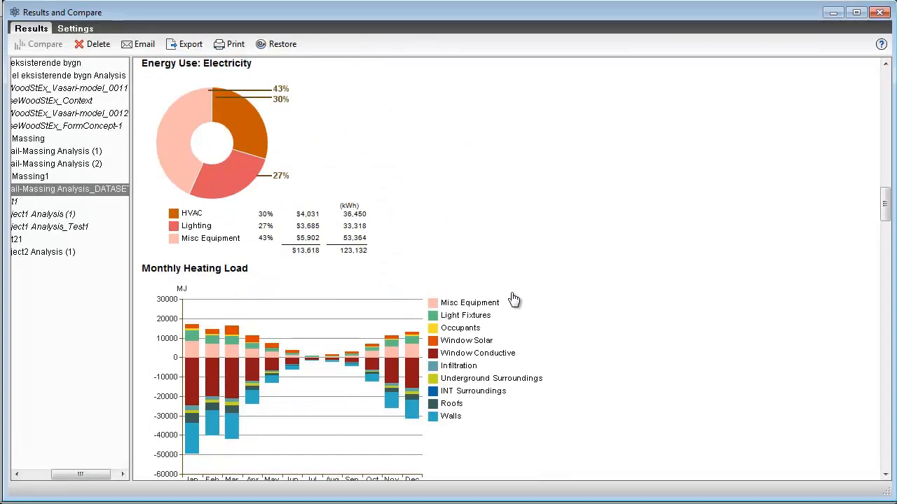
pyautogui.moveTo(268, 238)
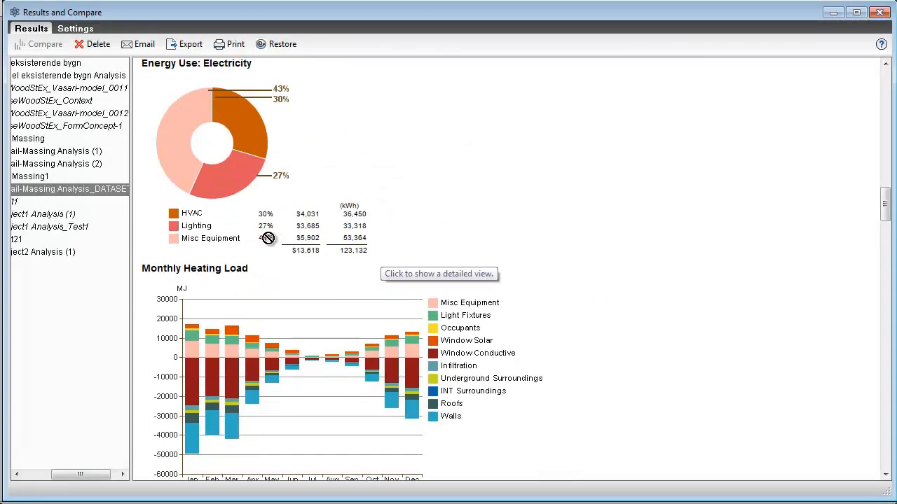
pyautogui.moveTo(624, 248)
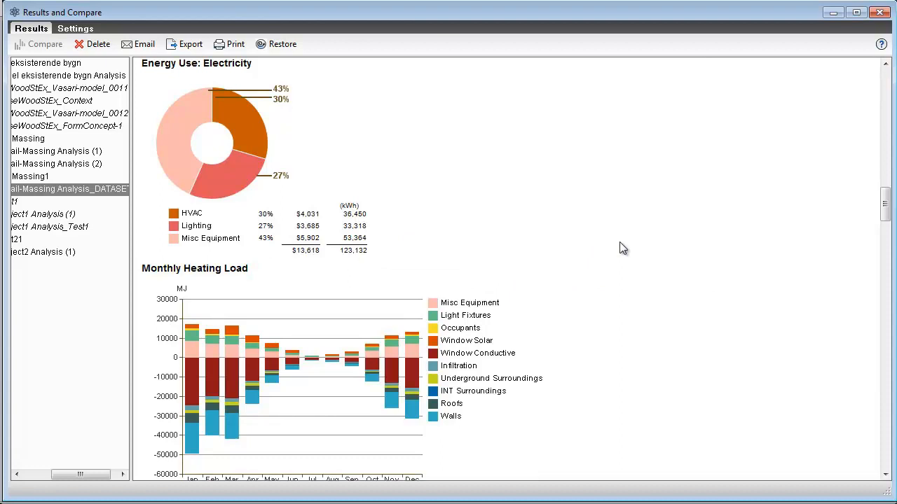
pyautogui.moveTo(735, 180)
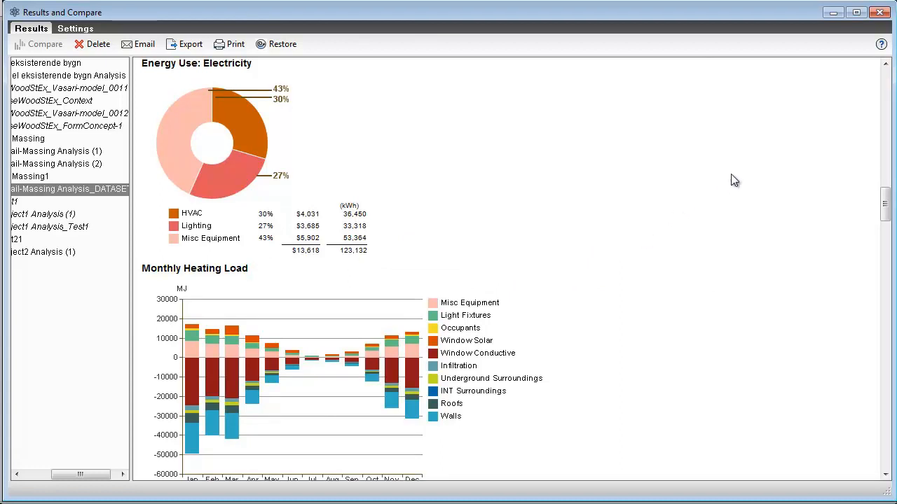
pyautogui.moveTo(833, 13)
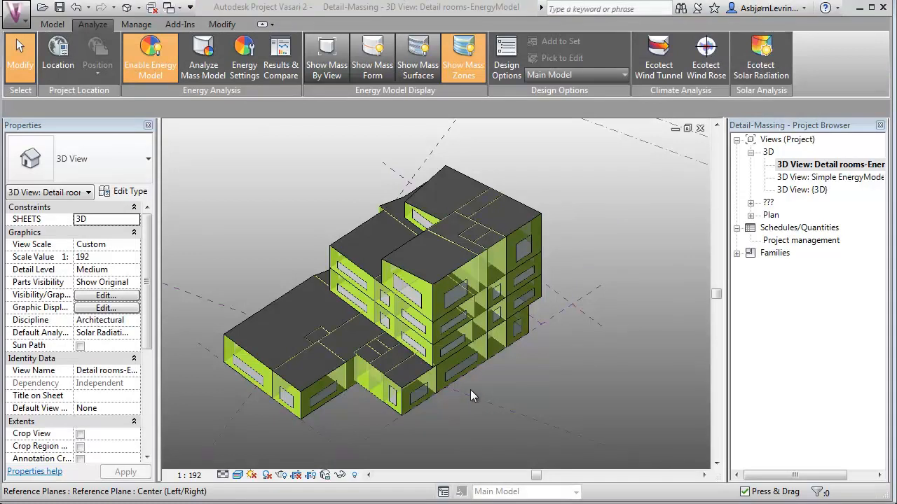
pyautogui.moveTo(425, 311)
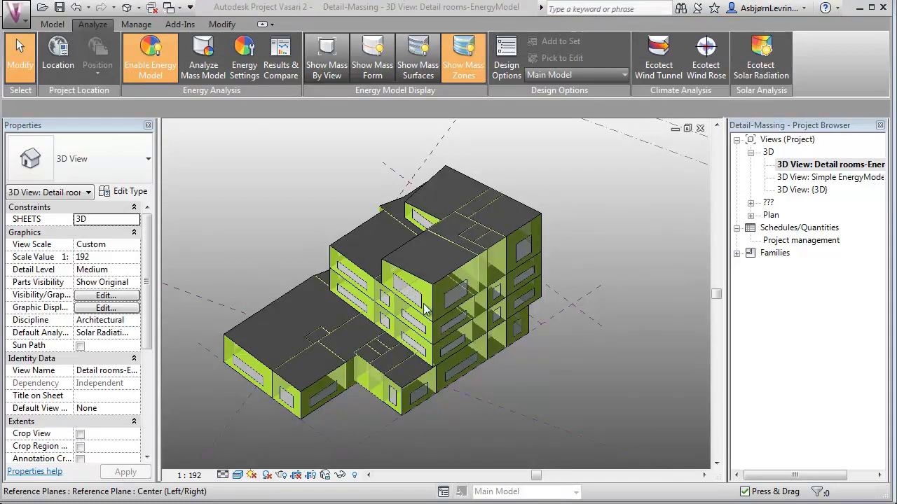
pyautogui.moveTo(449, 298)
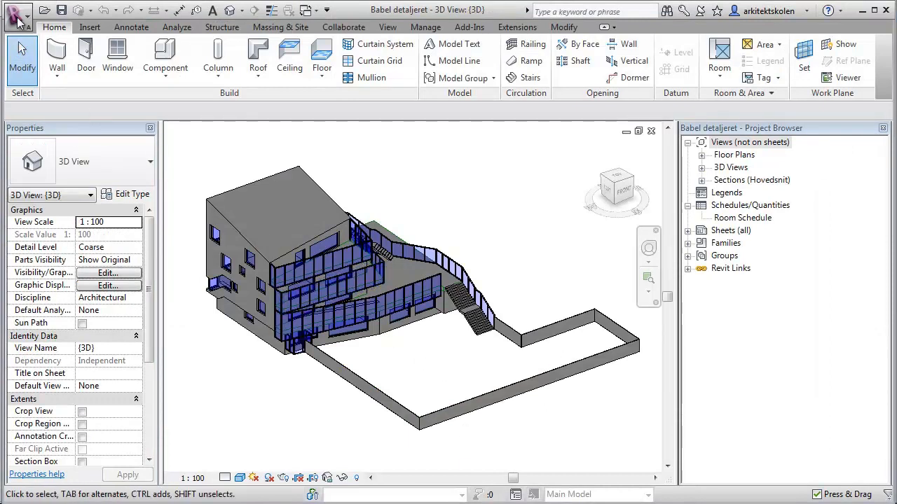
# - Open Revit's application menu to show recent documents for the Babel detaljeret model
pyautogui.click(17, 13)
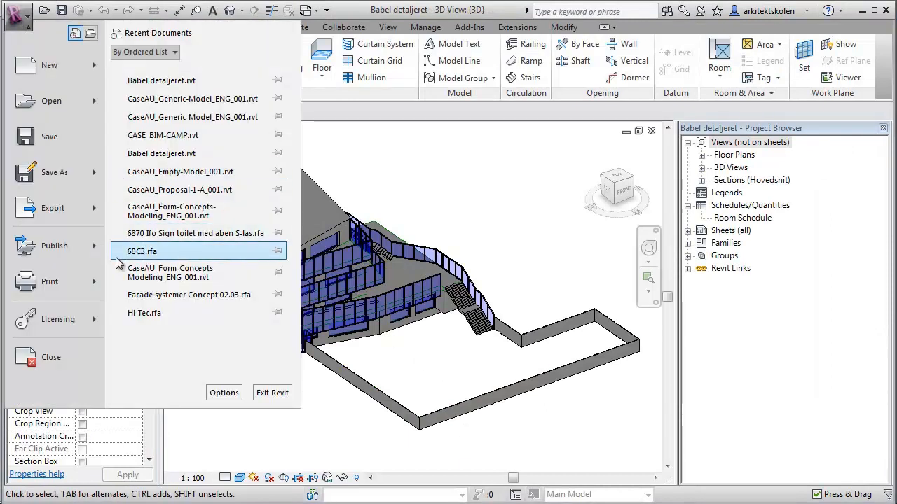
pyautogui.click(52, 208)
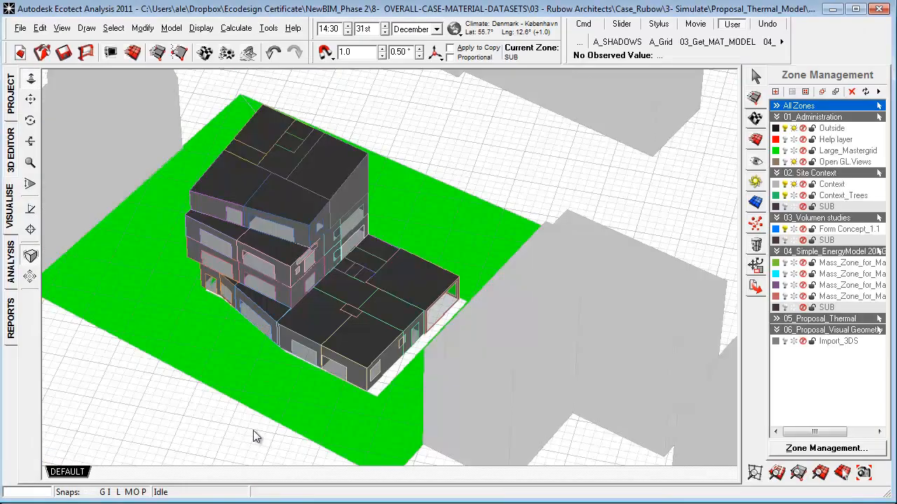
pyautogui.moveTo(260, 421)
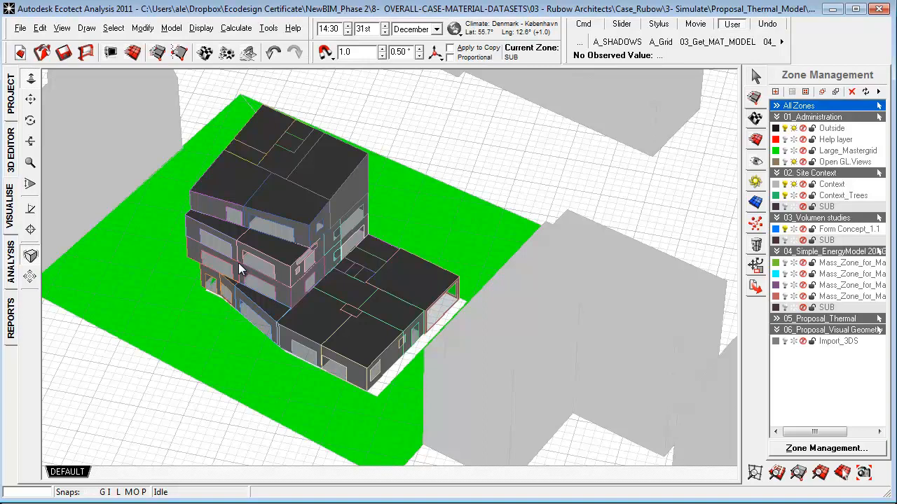
pyautogui.moveTo(205, 263)
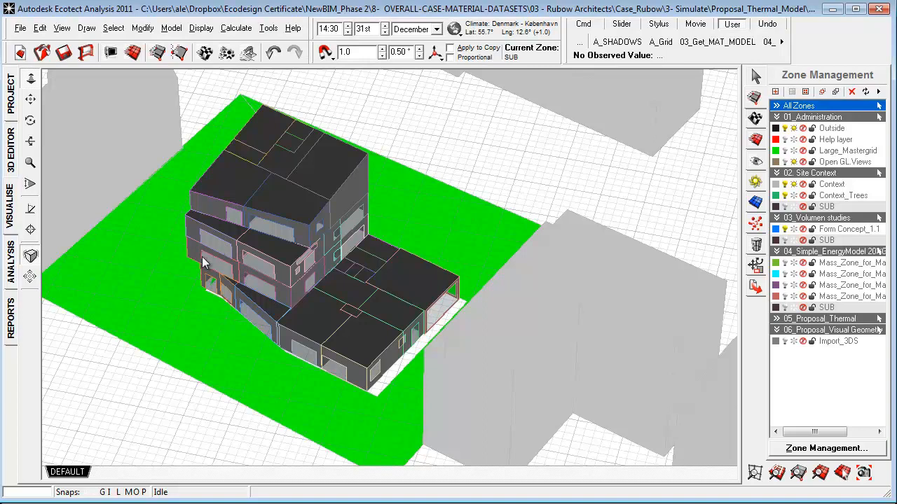
pyautogui.moveTo(132, 211)
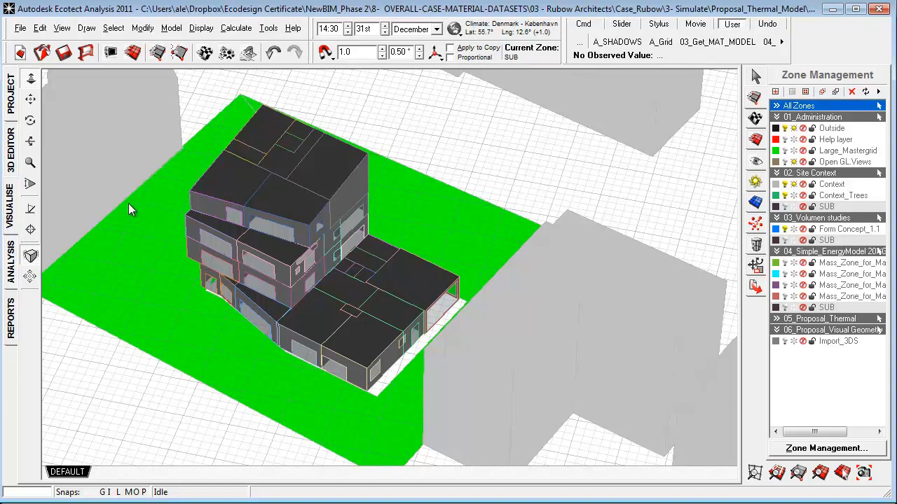
pyautogui.moveTo(70, 243)
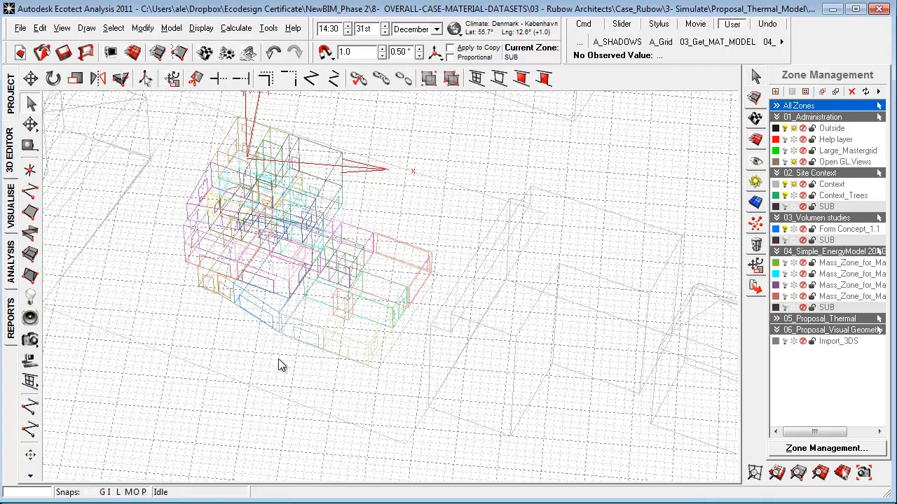
pyautogui.moveTo(276, 313)
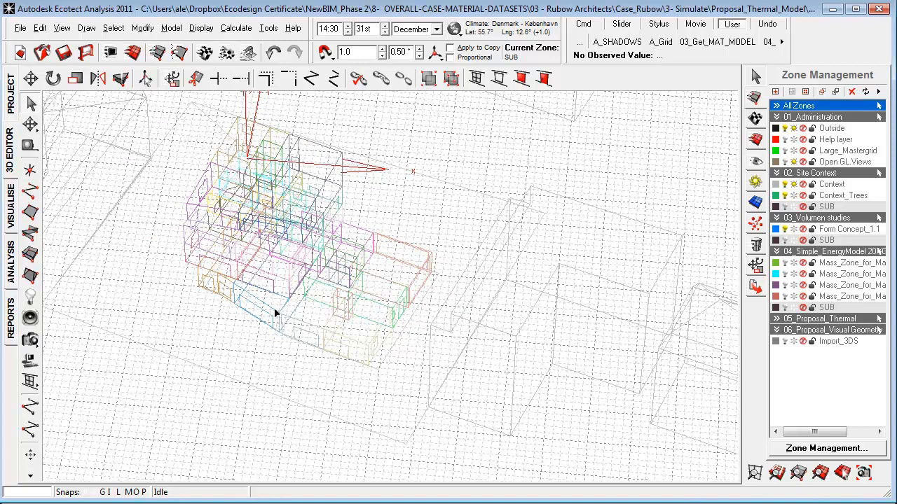
# - Inspect an exterior wall and its nodes, then fix links on all 329 objects with default options
pyautogui.click(267, 298)
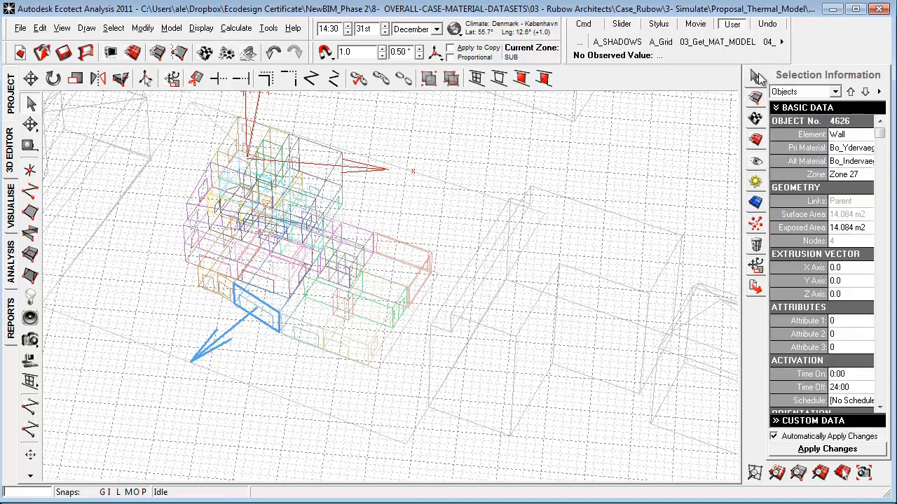
pyautogui.moveTo(852, 236)
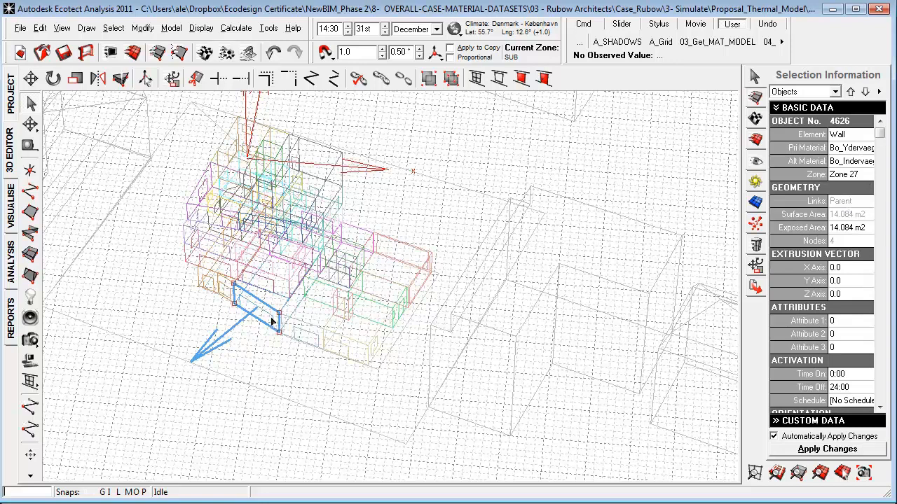
pyautogui.click(804, 91)
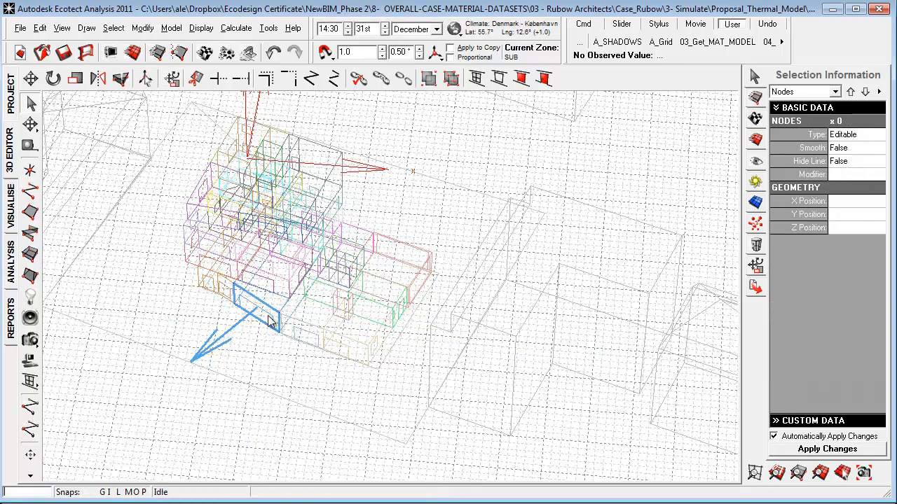
pyautogui.moveTo(123, 448)
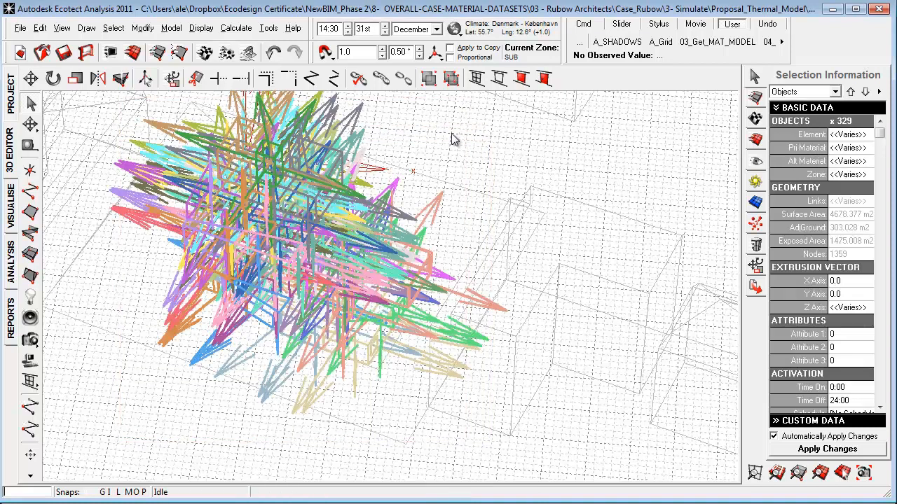
pyautogui.moveTo(359, 79)
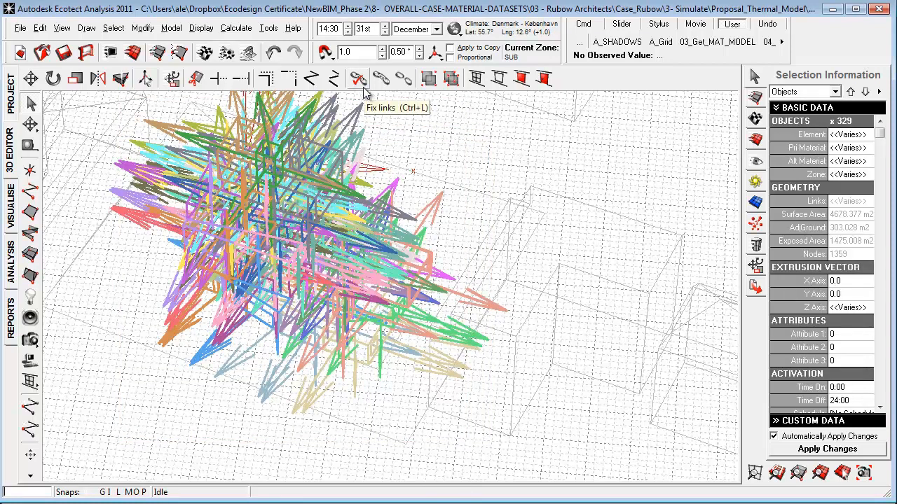
pyautogui.click(358, 78)
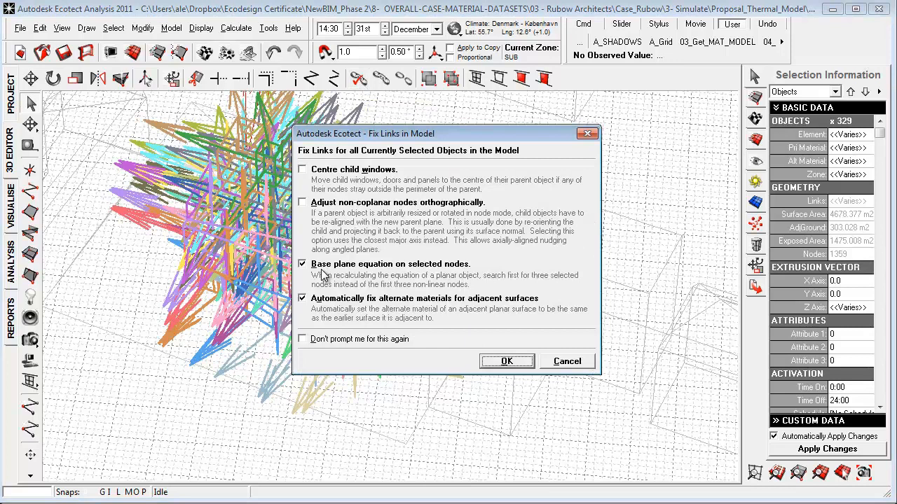
pyautogui.click(506, 361)
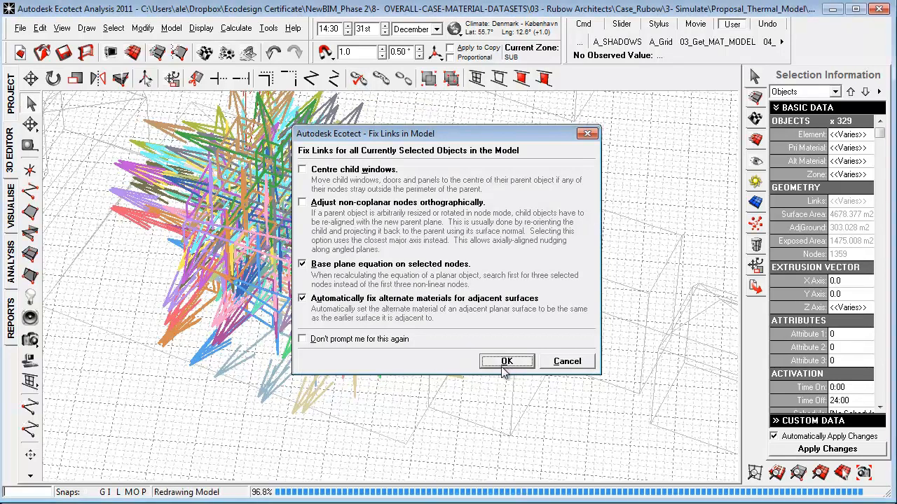
pyautogui.click(507, 361)
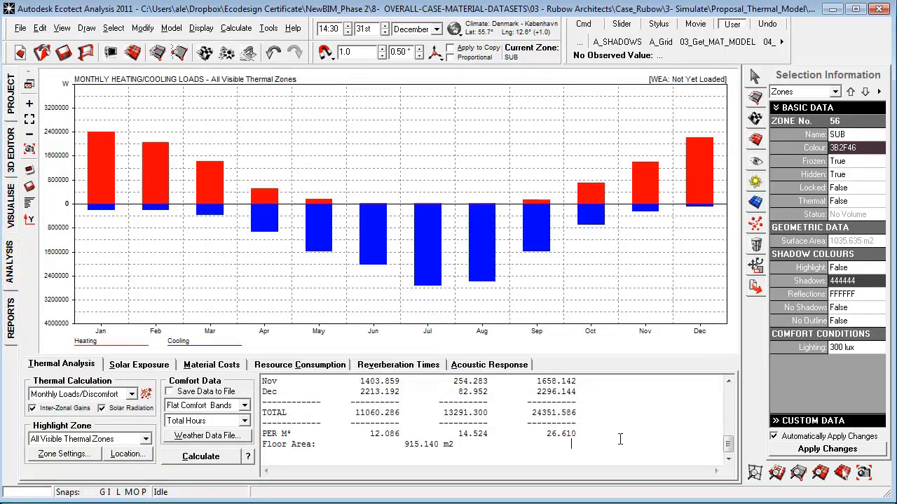
# - Store the current monthly loads as hatched reference bars for comparison
pyautogui.scroll(3)
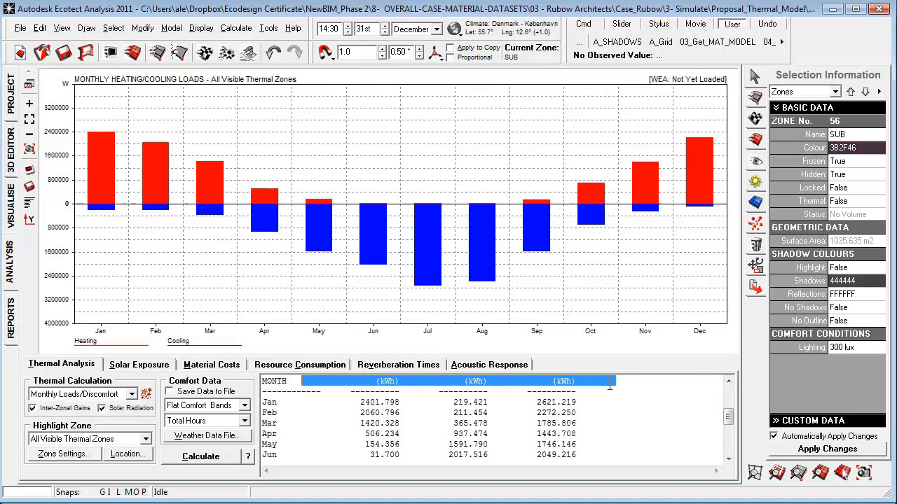
pyautogui.scroll(-3)
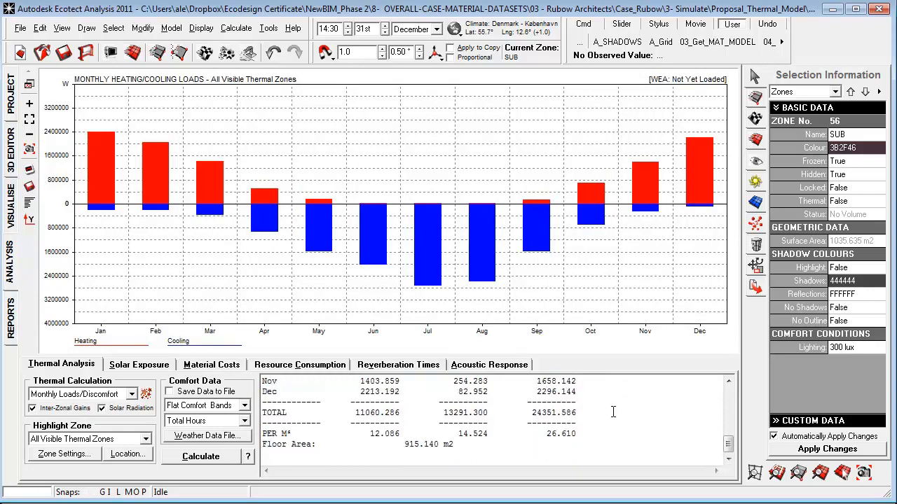
pyautogui.doubleClick(556, 433)
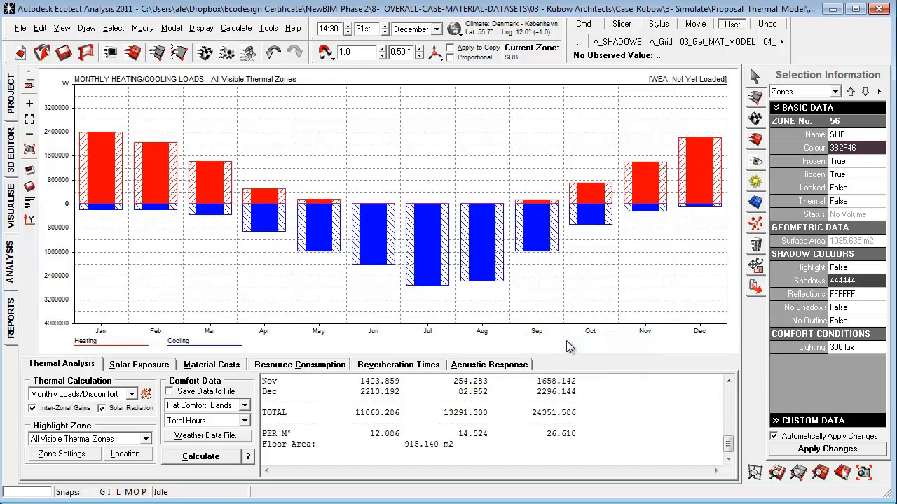
# - Assign a new exterior material to all walls and recalculate monthly loads, totalling 24,336.906
pyautogui.click(114, 28)
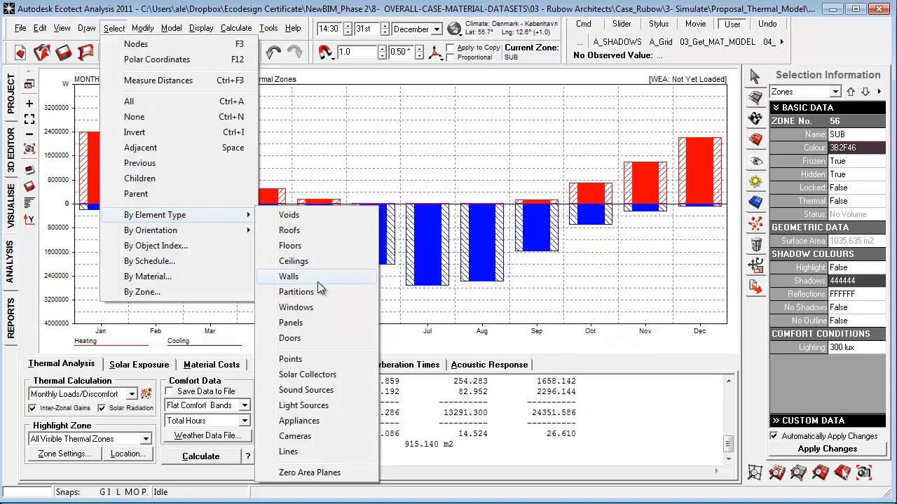
pyautogui.click(288, 276)
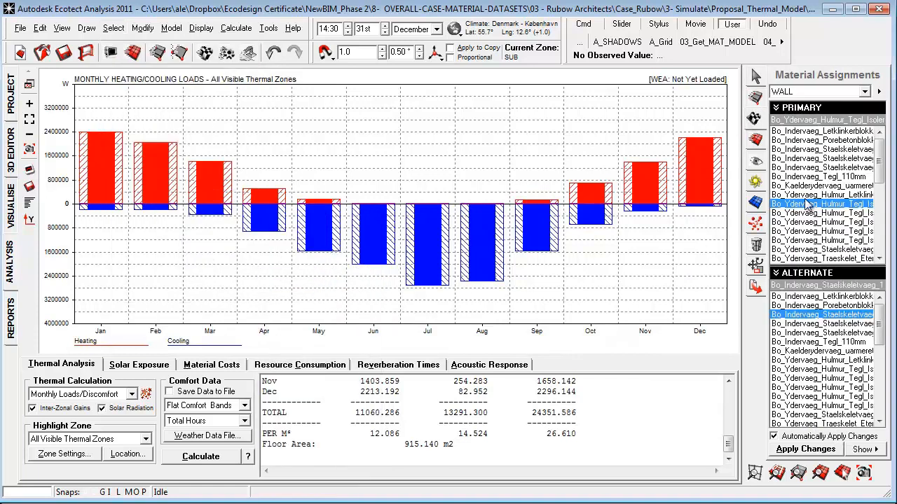
pyautogui.doubleClick(827, 204)
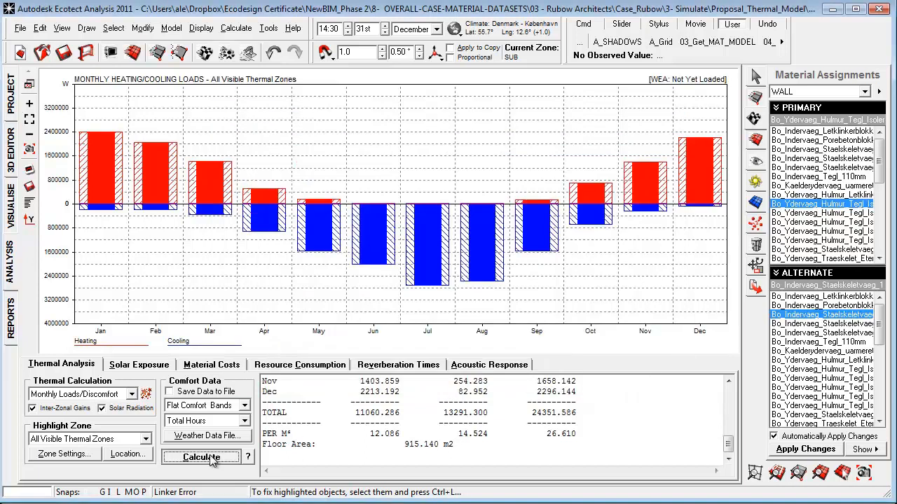
pyautogui.click(200, 456)
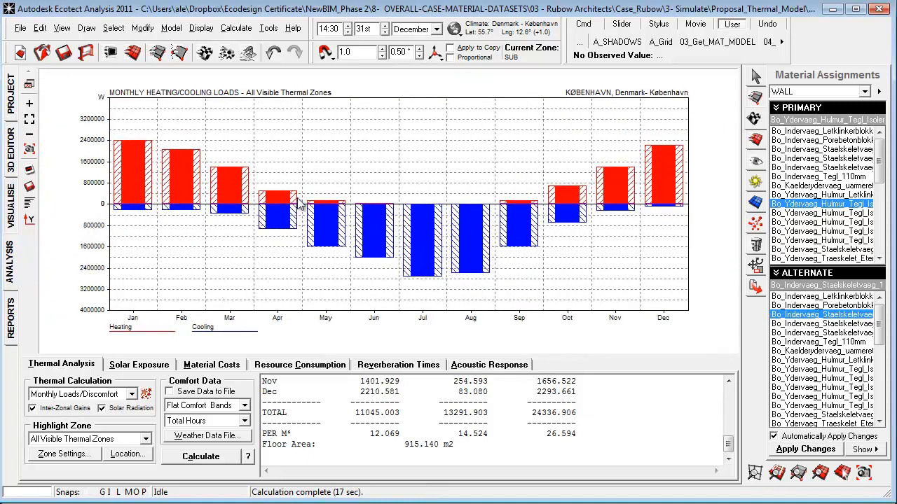
pyautogui.moveTo(396, 268)
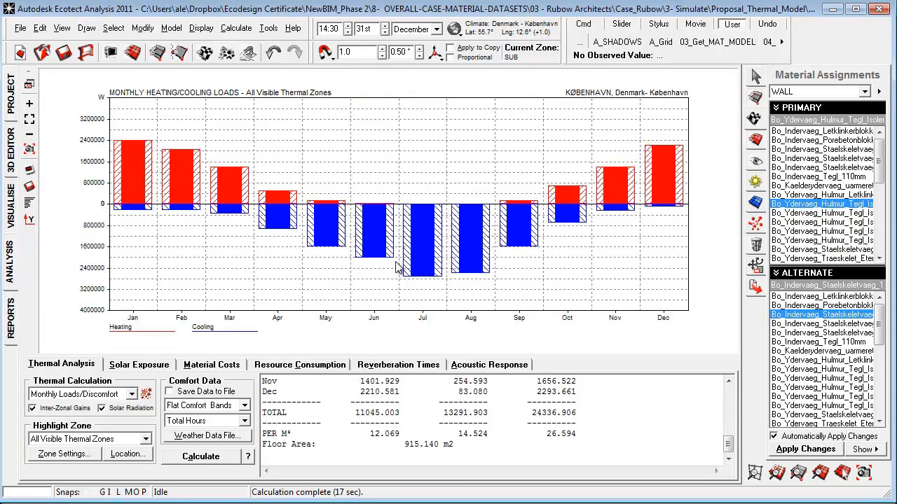
pyautogui.moveTo(519, 234)
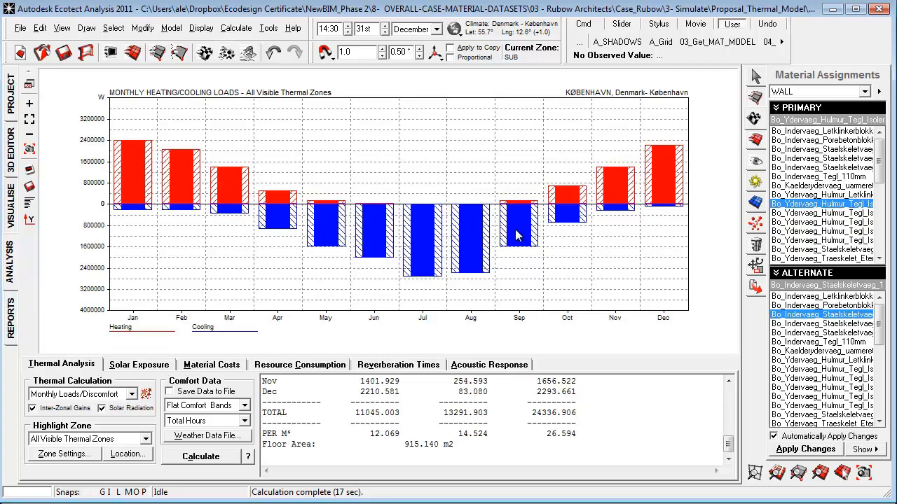
pyautogui.moveTo(203, 191)
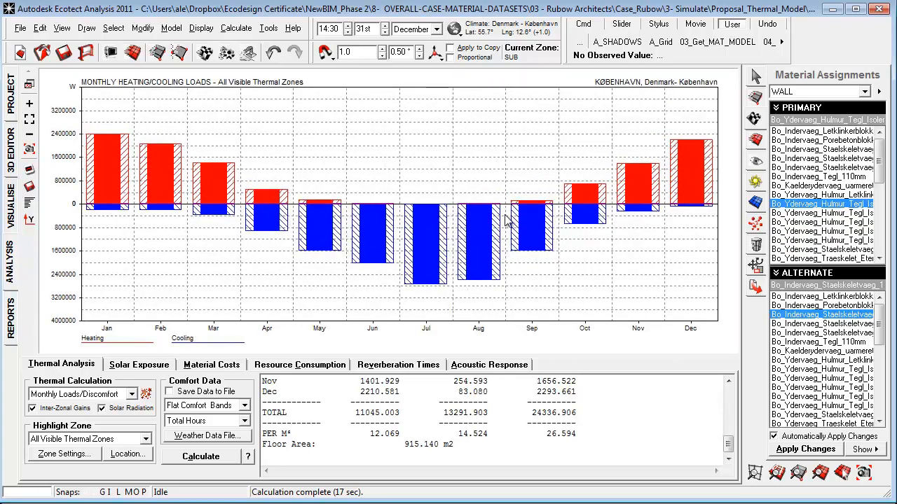
pyautogui.moveTo(484, 203)
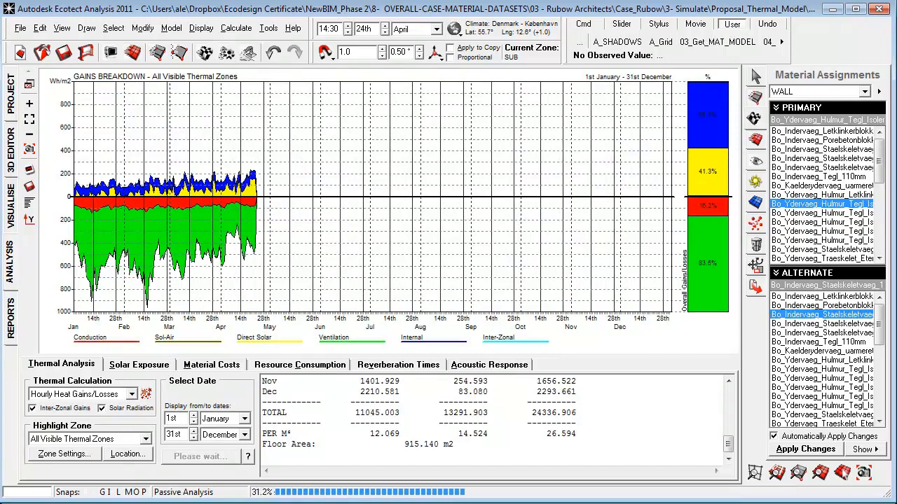
pyautogui.click(80, 394)
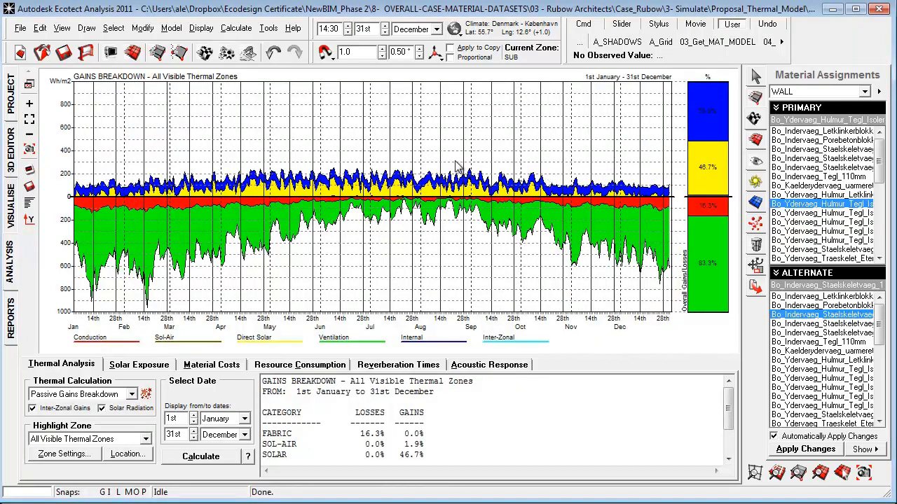
pyautogui.moveTo(126, 224)
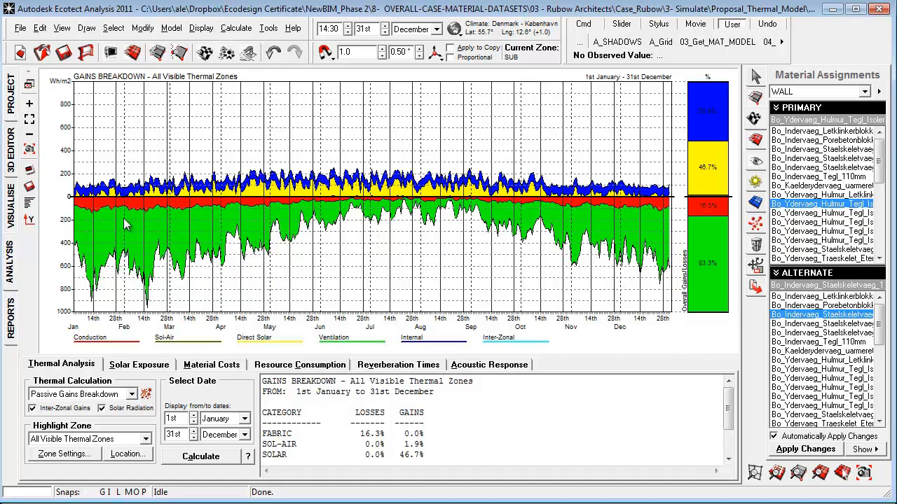
pyautogui.moveTo(245, 249)
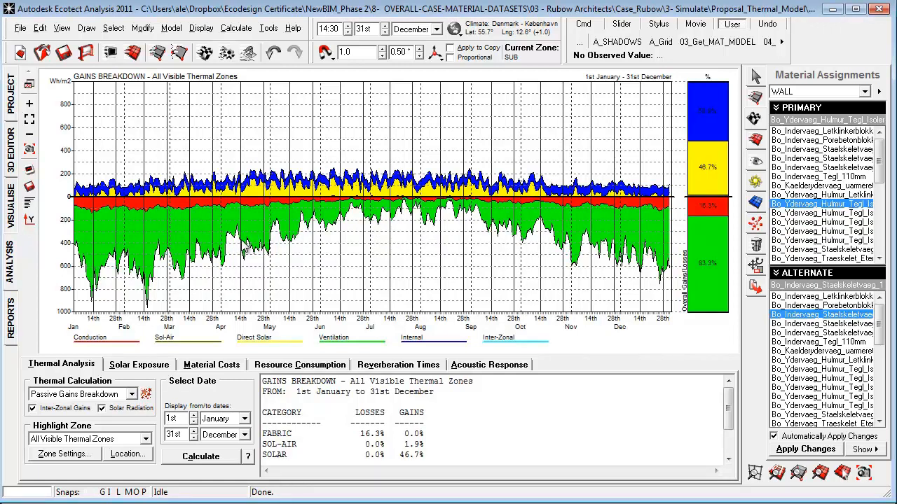
pyautogui.moveTo(250, 220)
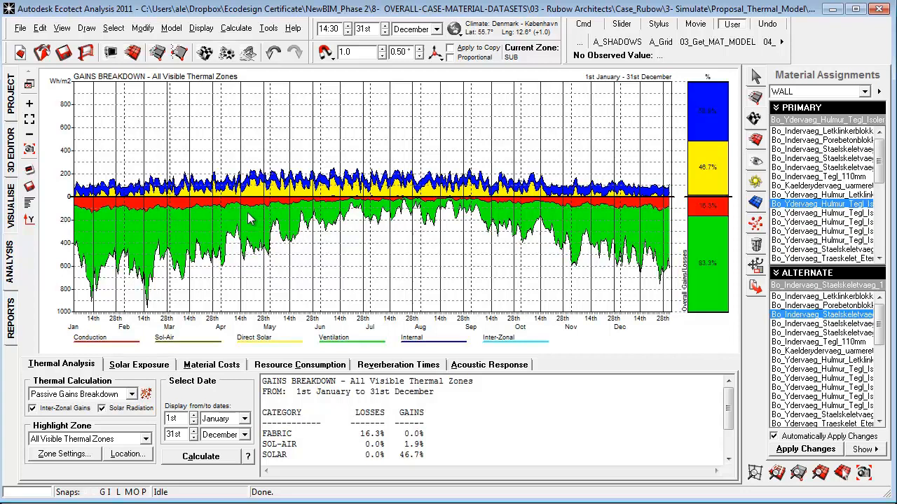
pyautogui.moveTo(147, 210)
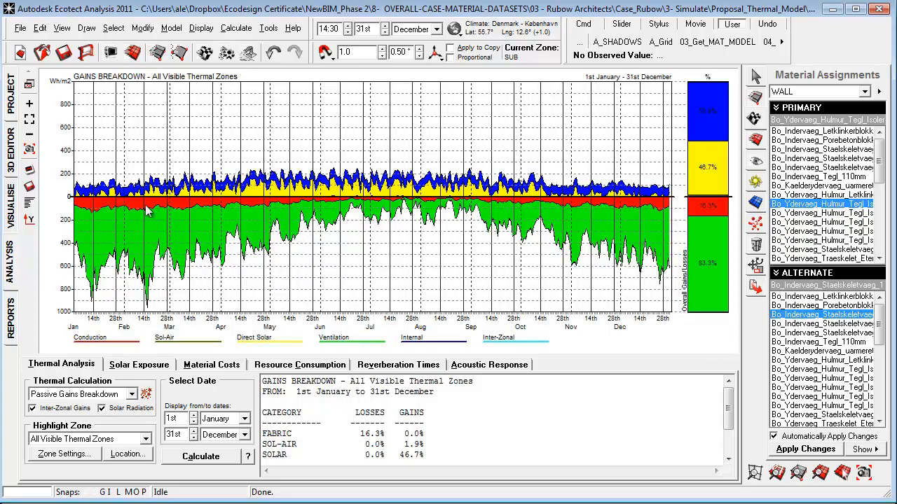
pyautogui.moveTo(115, 346)
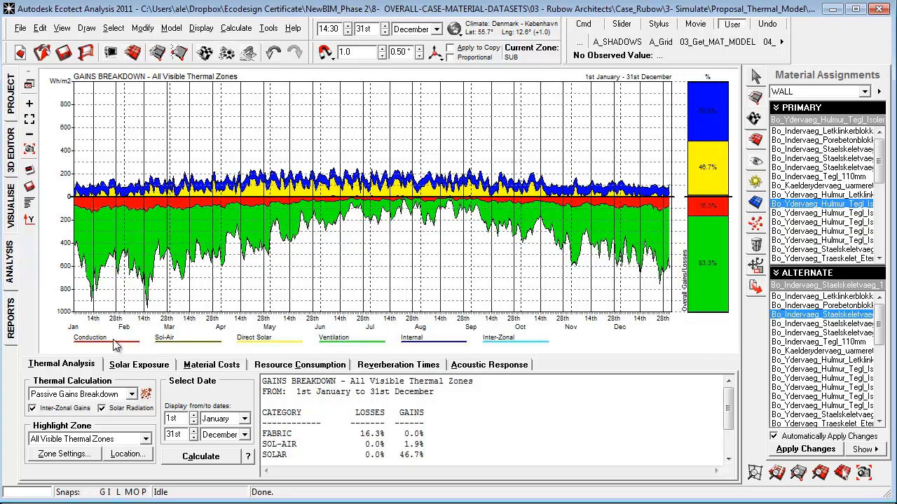
pyautogui.moveTo(279, 203)
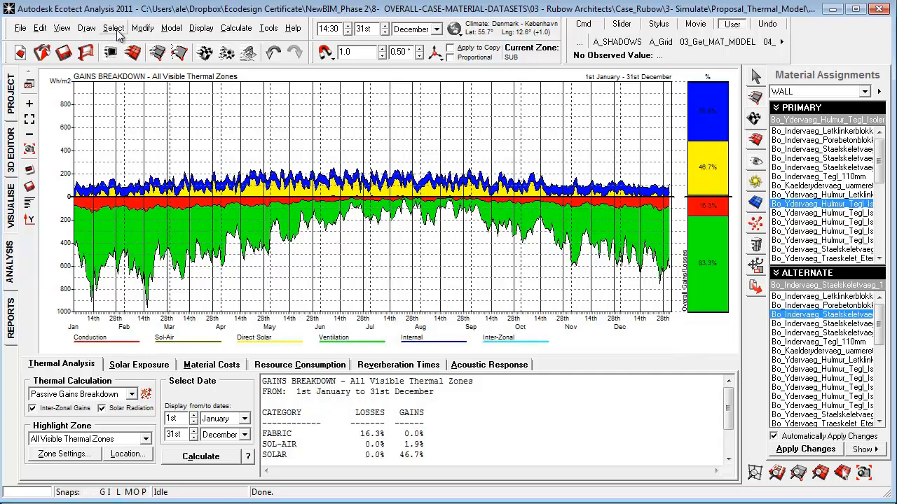
# - Select all windows and assign them a Bo_Klimaskaerm_Energirude glazing material
pyautogui.click(113, 28)
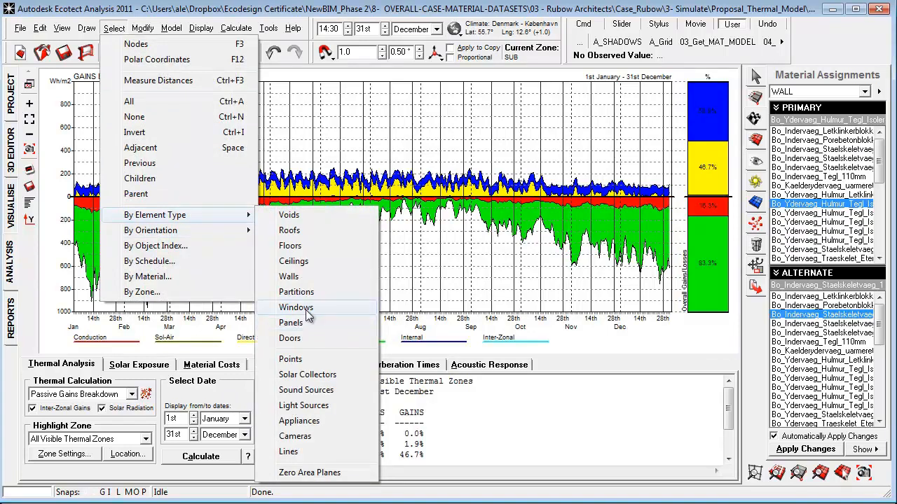
pyautogui.click(295, 307)
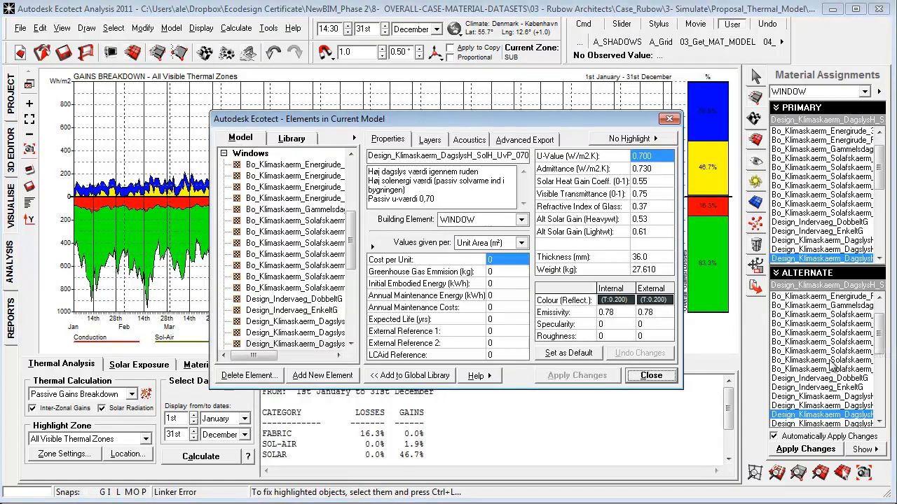
pyautogui.click(650, 374)
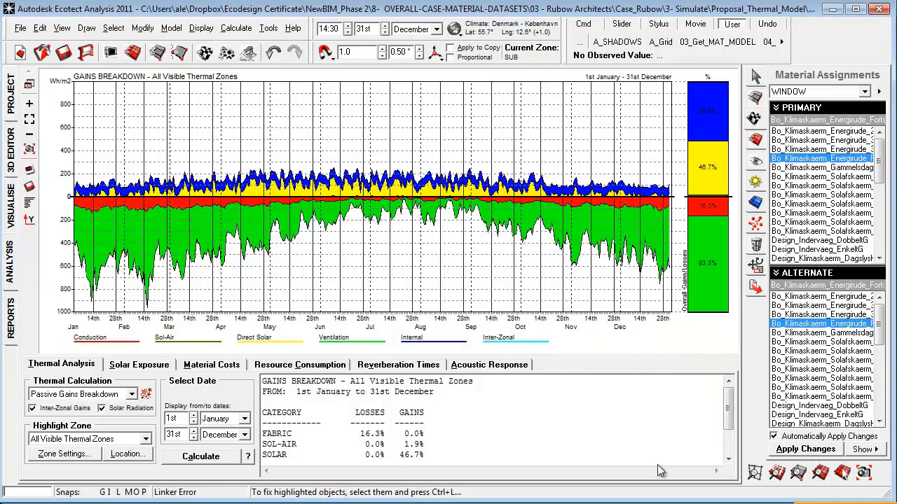
pyautogui.click(199, 456)
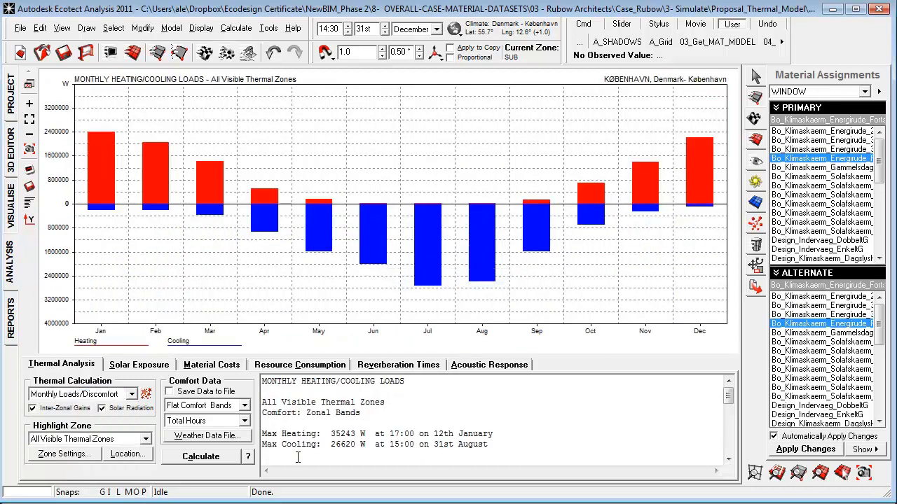
# - Recalculate monthly loads: peak heating 36,463 W, cooling 19,014 W, against the reference bars
pyautogui.click(200, 456)
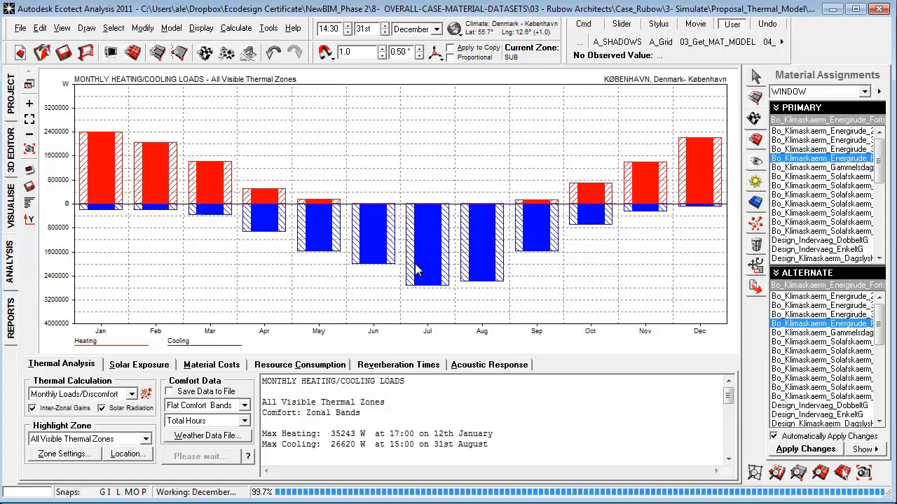
pyautogui.click(200, 456)
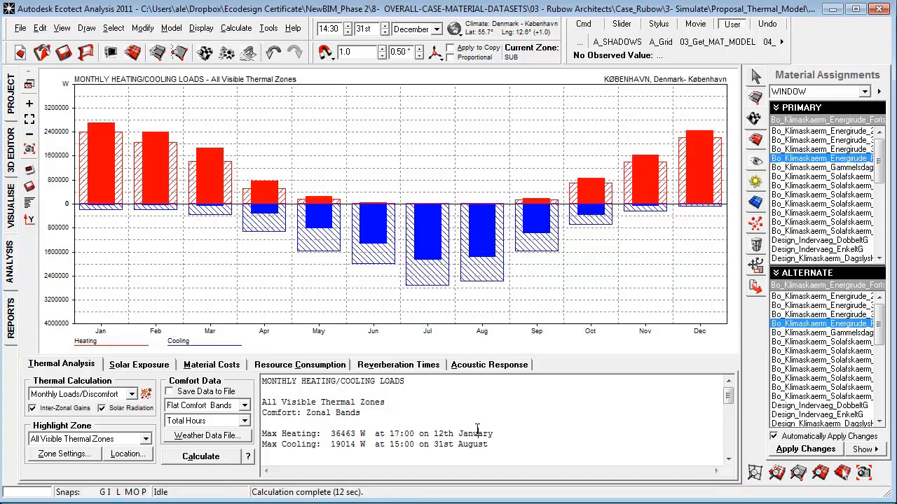
pyautogui.scroll(-3)
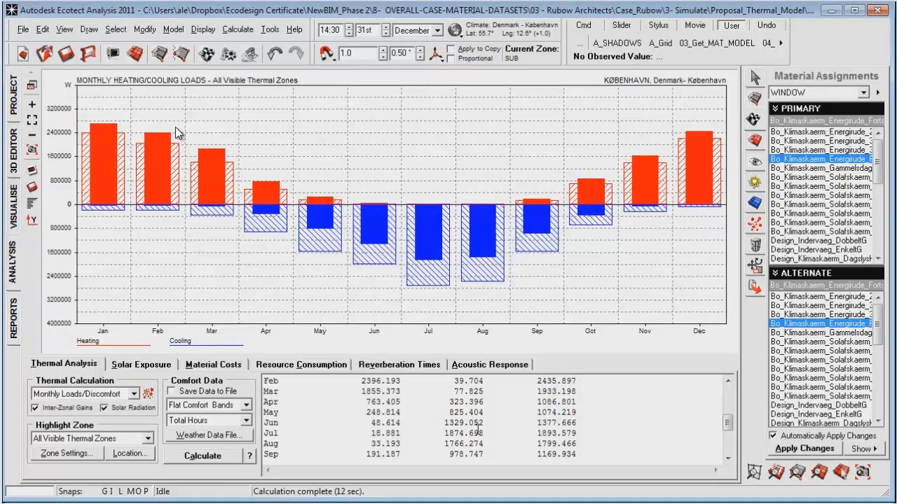
pyautogui.moveTo(162, 128)
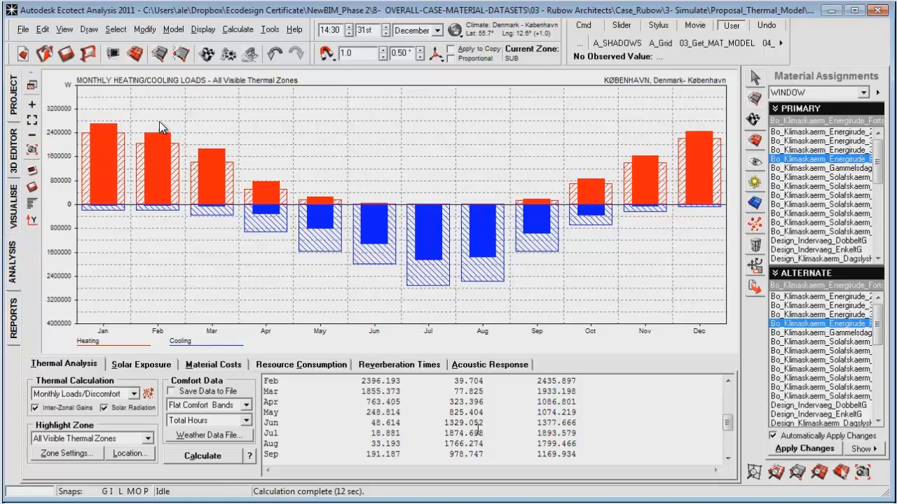
pyautogui.moveTo(154, 144)
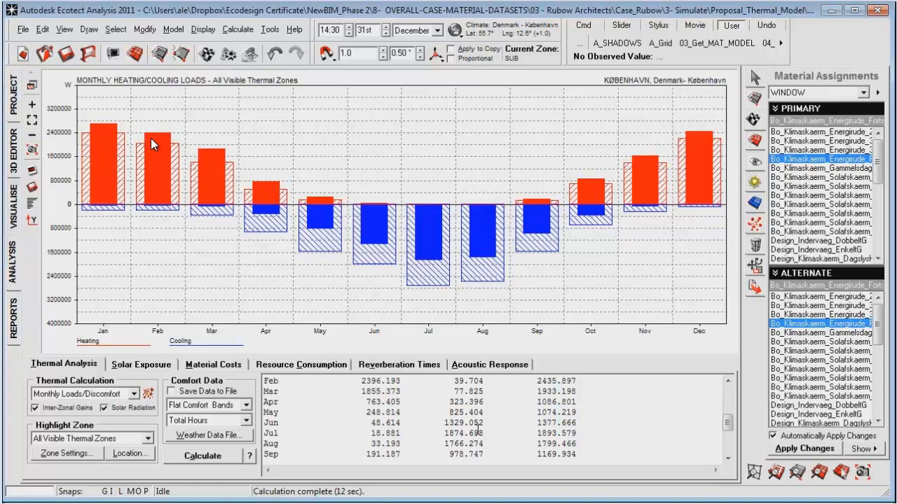
pyautogui.moveTo(347, 245)
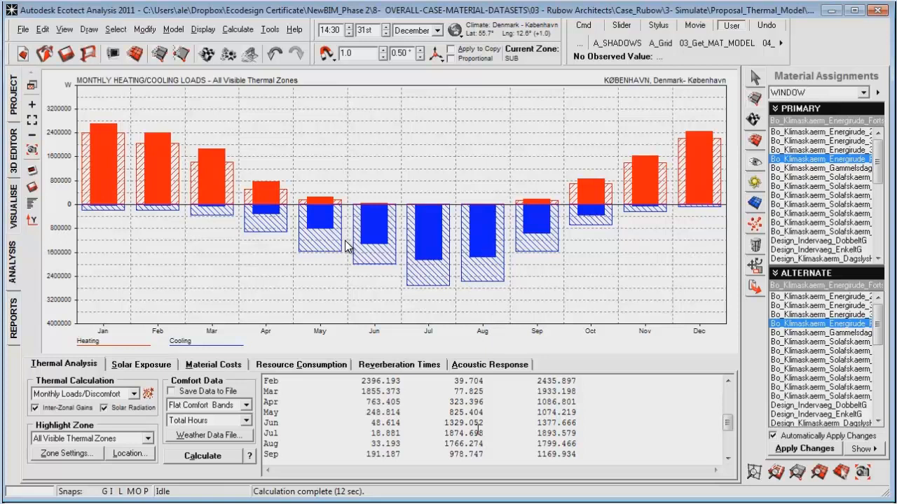
pyautogui.moveTo(359, 232)
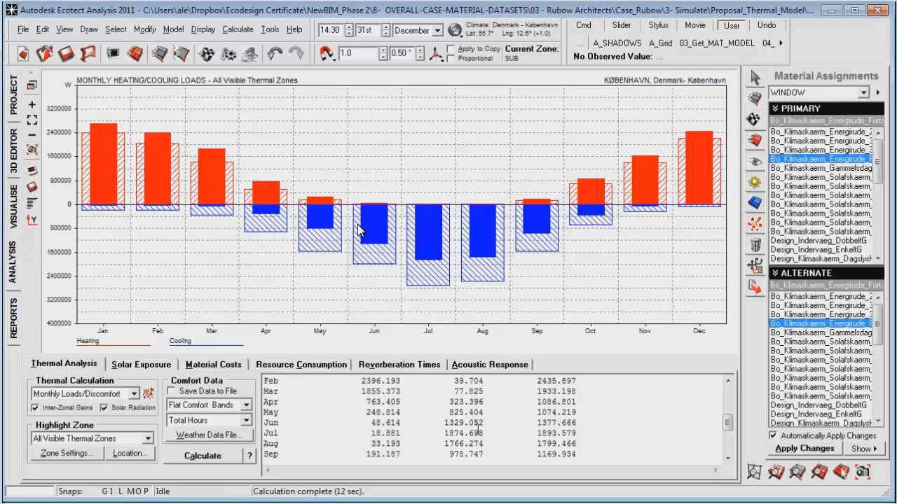
pyautogui.moveTo(341, 245)
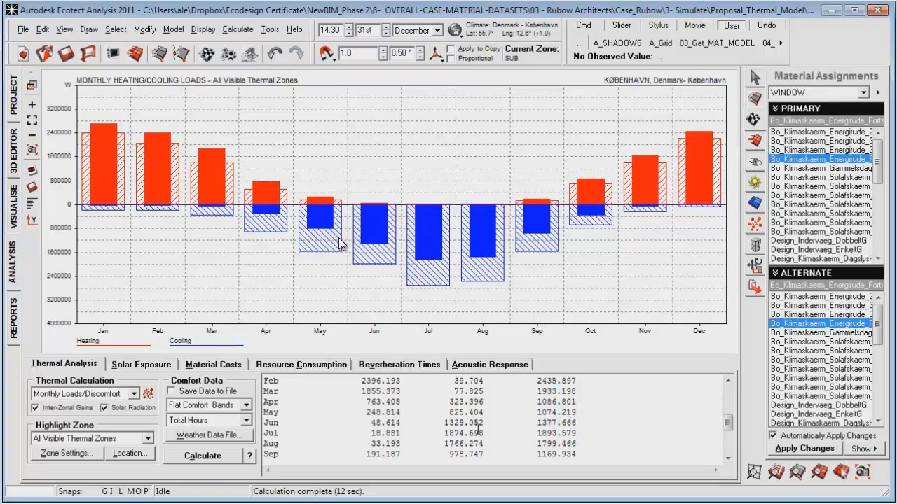
pyautogui.moveTo(352, 237)
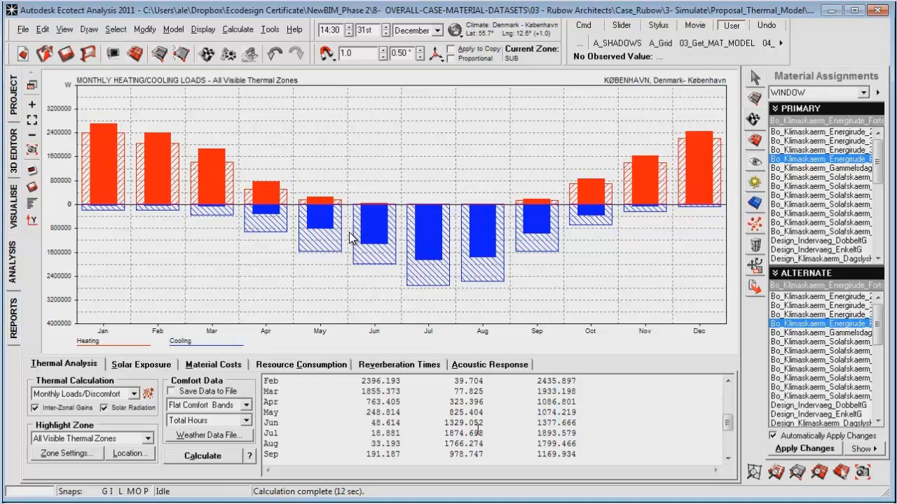
pyautogui.moveTo(383, 243)
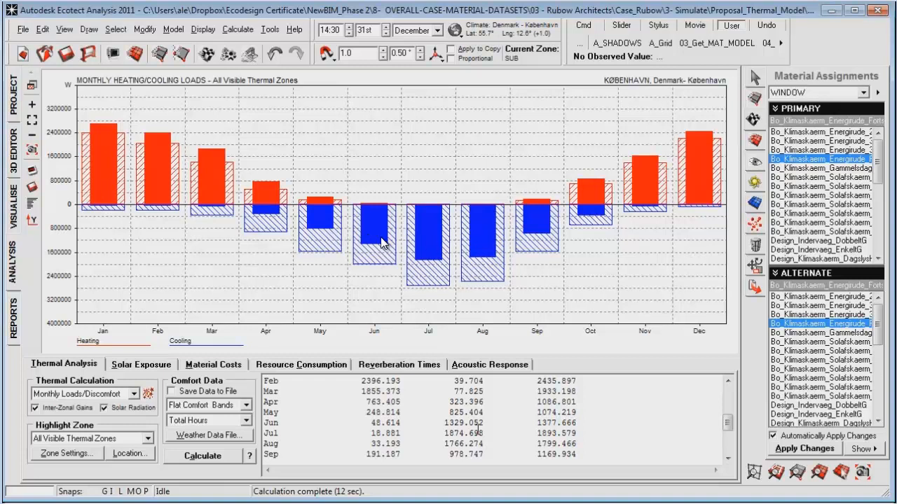
pyautogui.moveTo(469, 235)
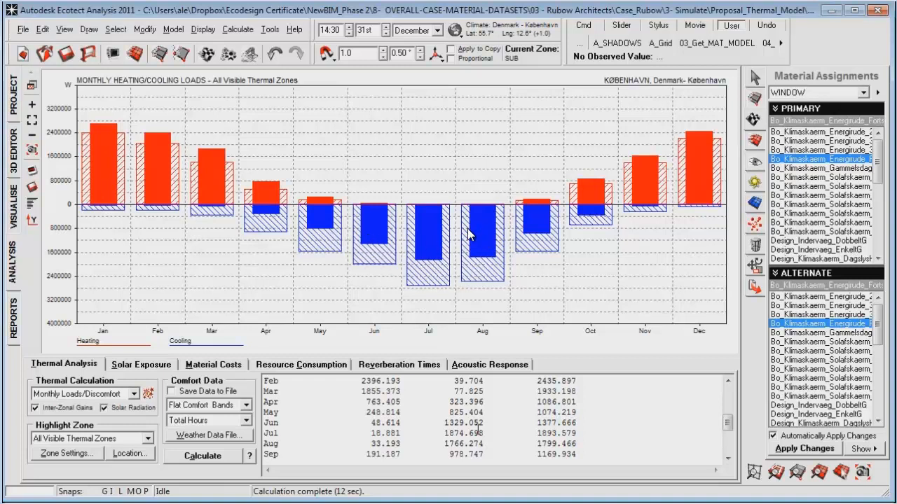
pyautogui.moveTo(414, 240)
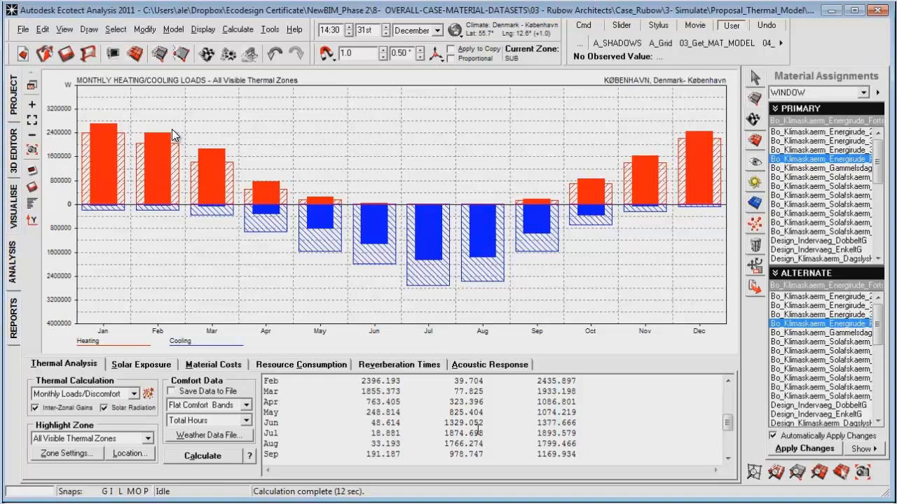
pyautogui.moveTo(185, 154)
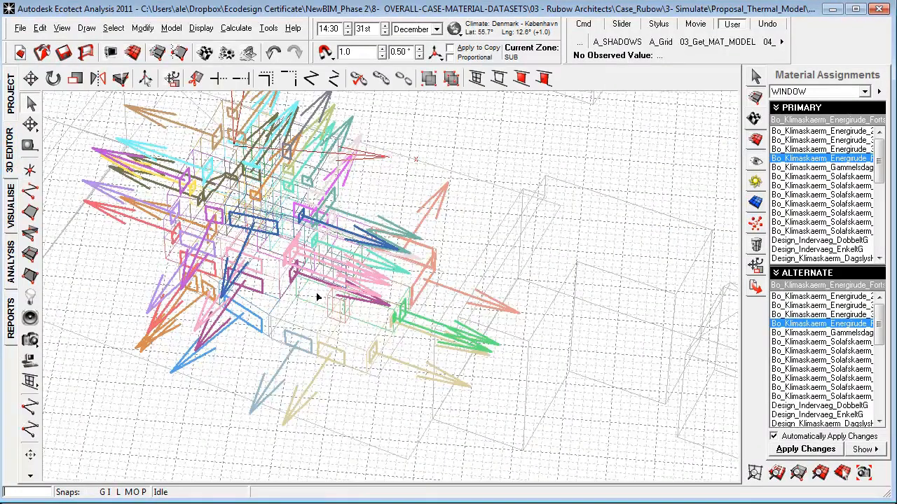
pyautogui.moveTo(358, 376)
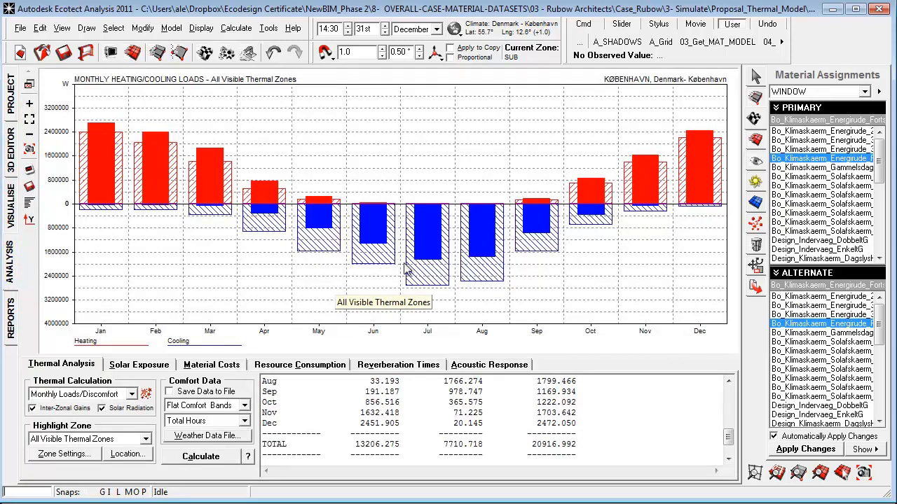
pyautogui.moveTo(402, 221)
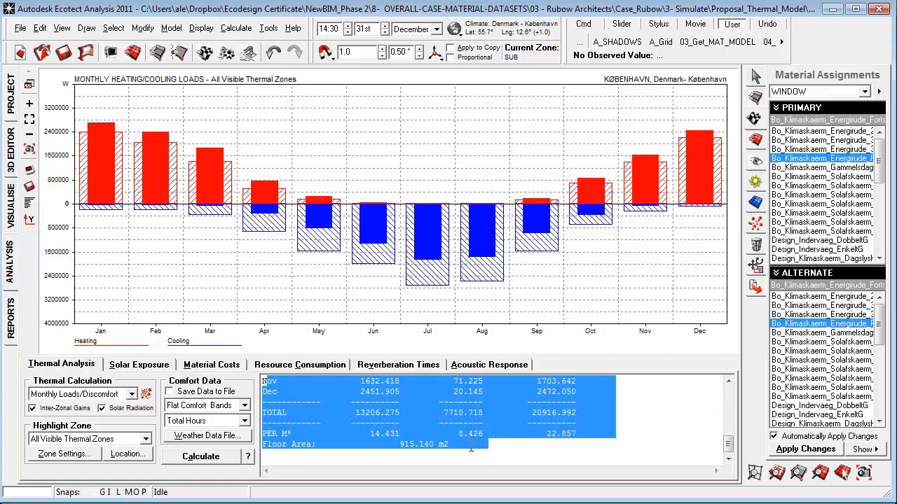
pyautogui.moveTo(826, 49)
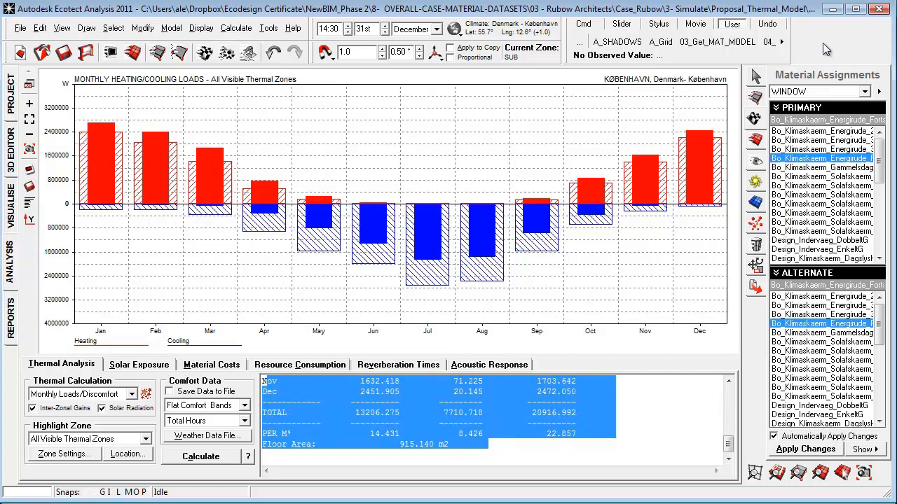